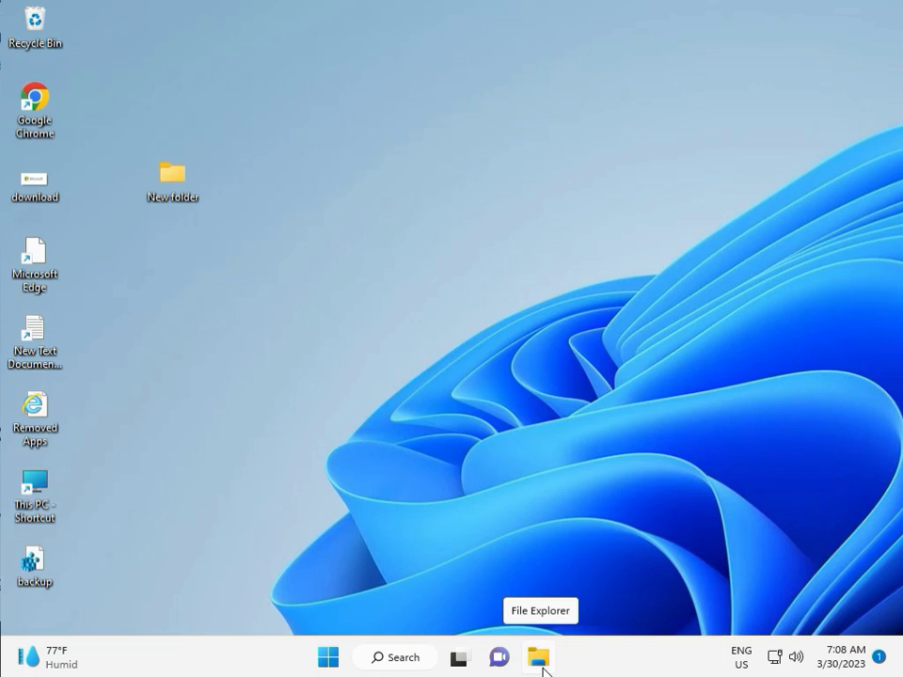
Step: Go from Start into Settings and reach System > Troubleshoot > Other troubleshooters
click(328, 656)
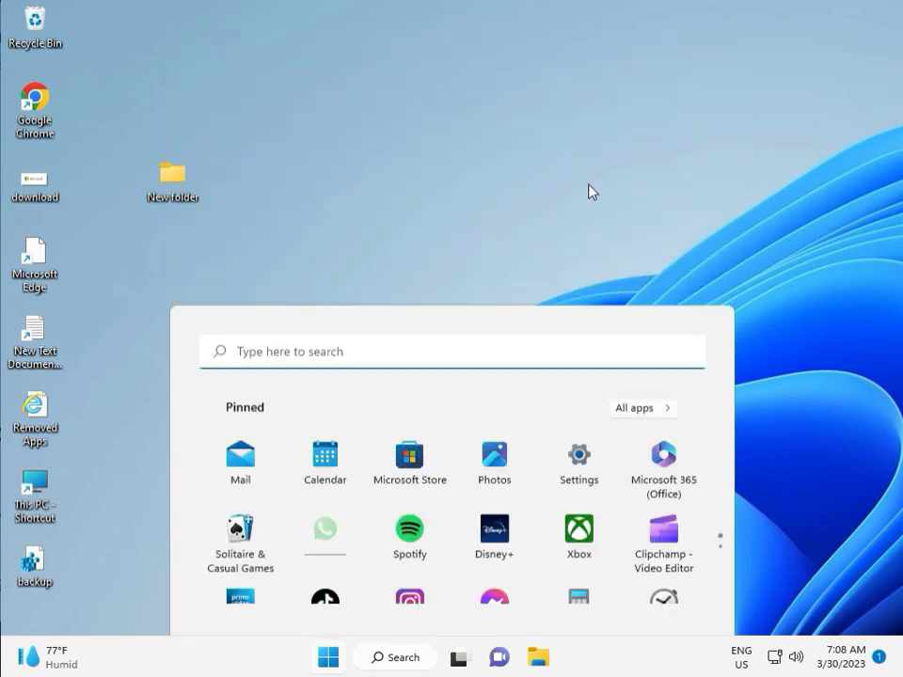
click(580, 457)
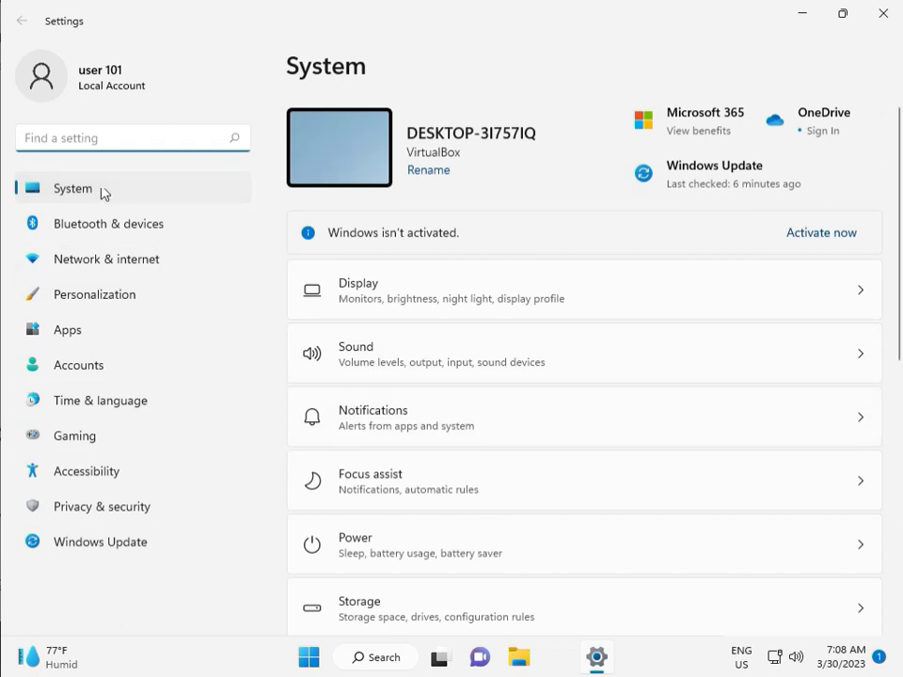
scroll(down, 3)
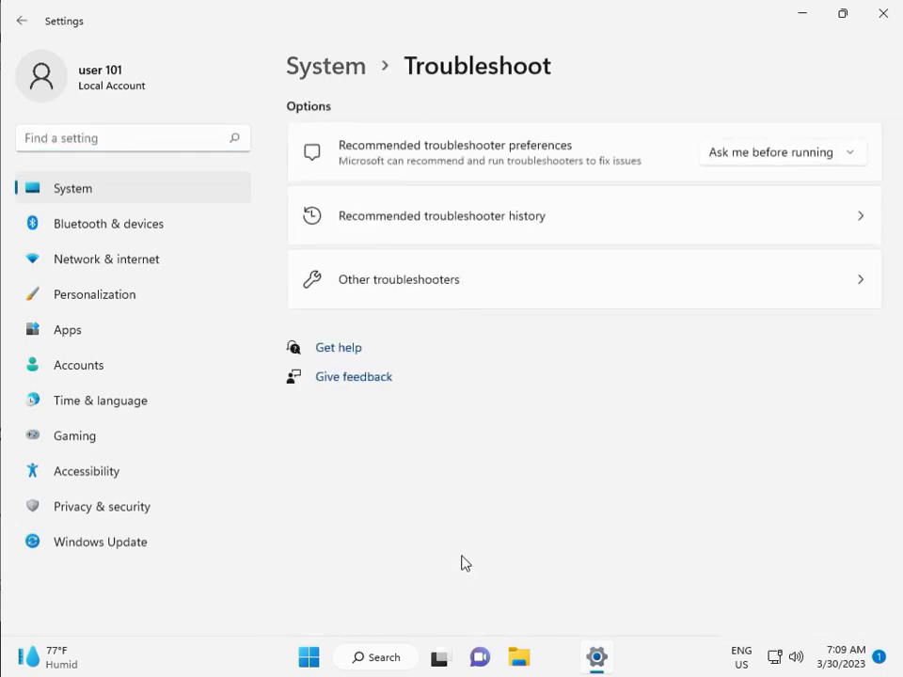
click(395, 278)
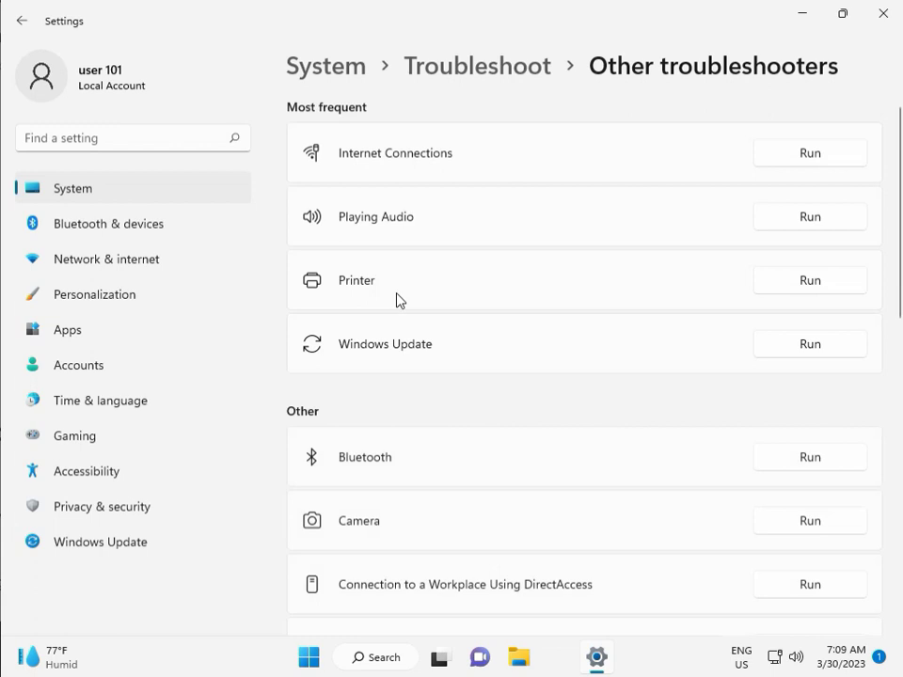
mouse_move(344, 352)
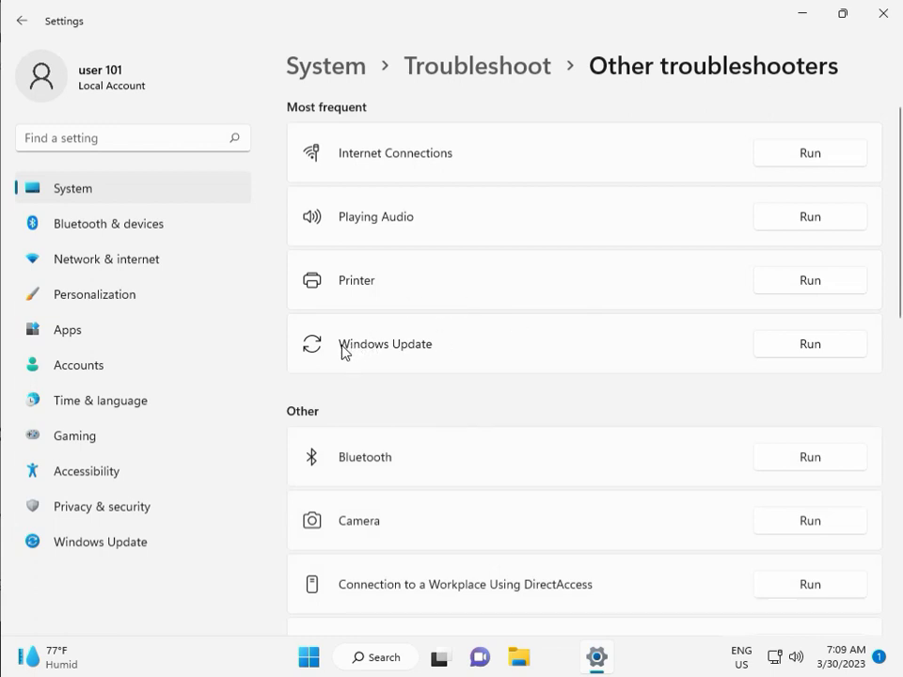
Step: Run the Windows Update troubleshooter to completion and dismiss its results
click(808, 342)
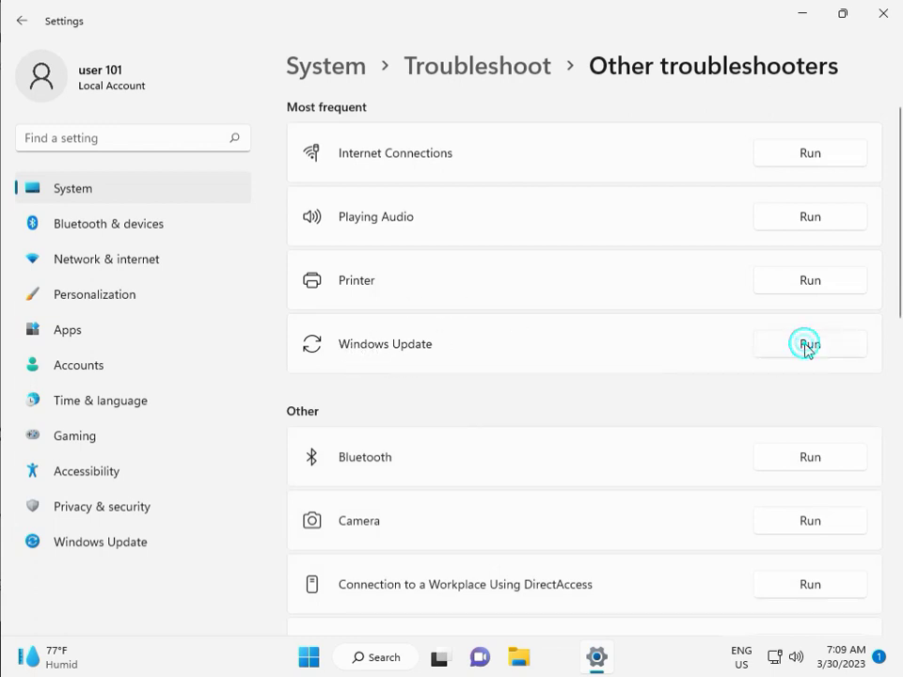
click(808, 342)
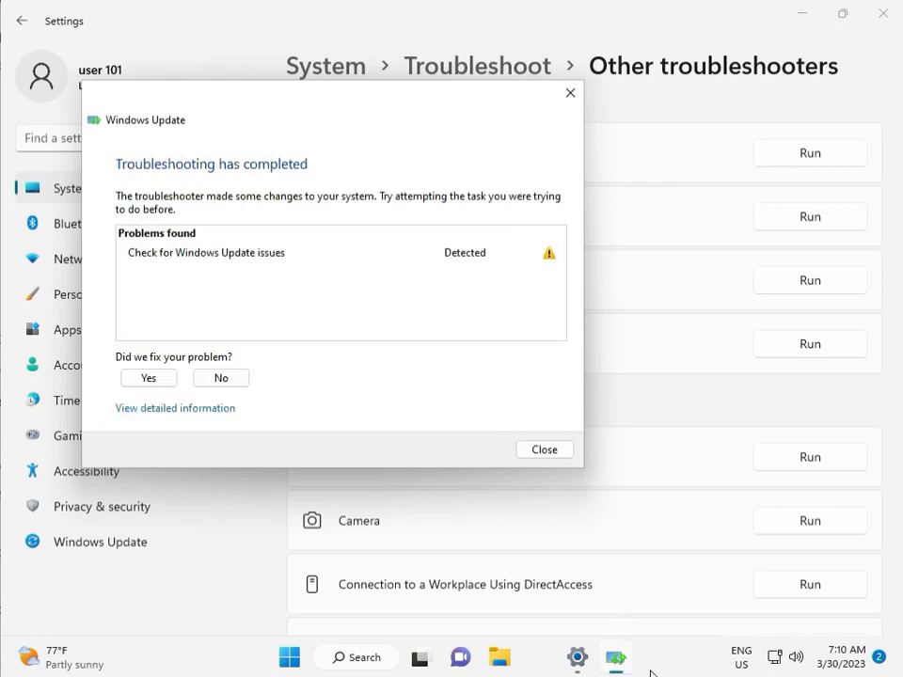
mouse_move(275, 269)
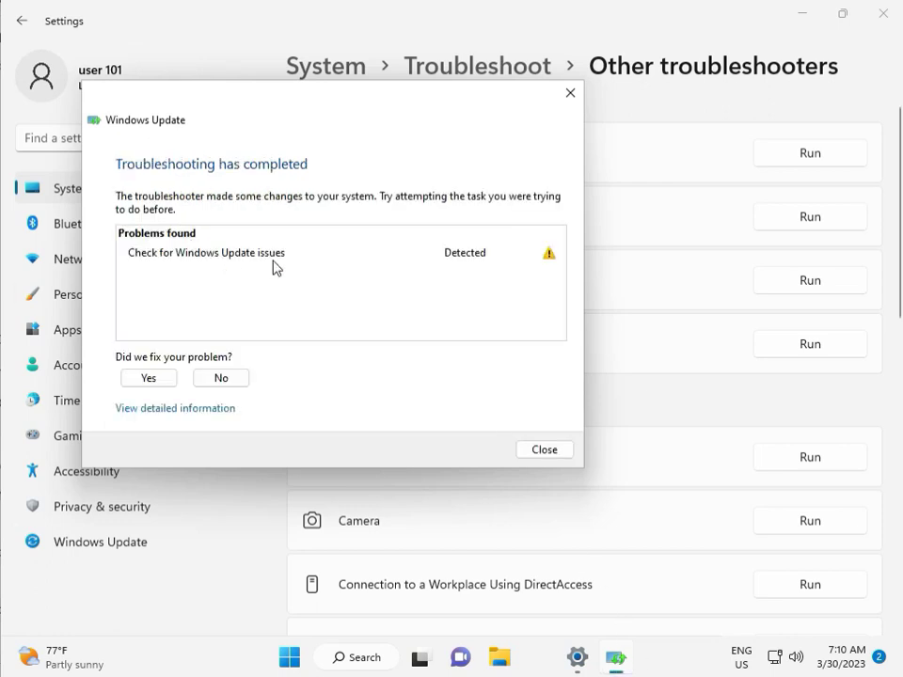
mouse_move(543, 450)
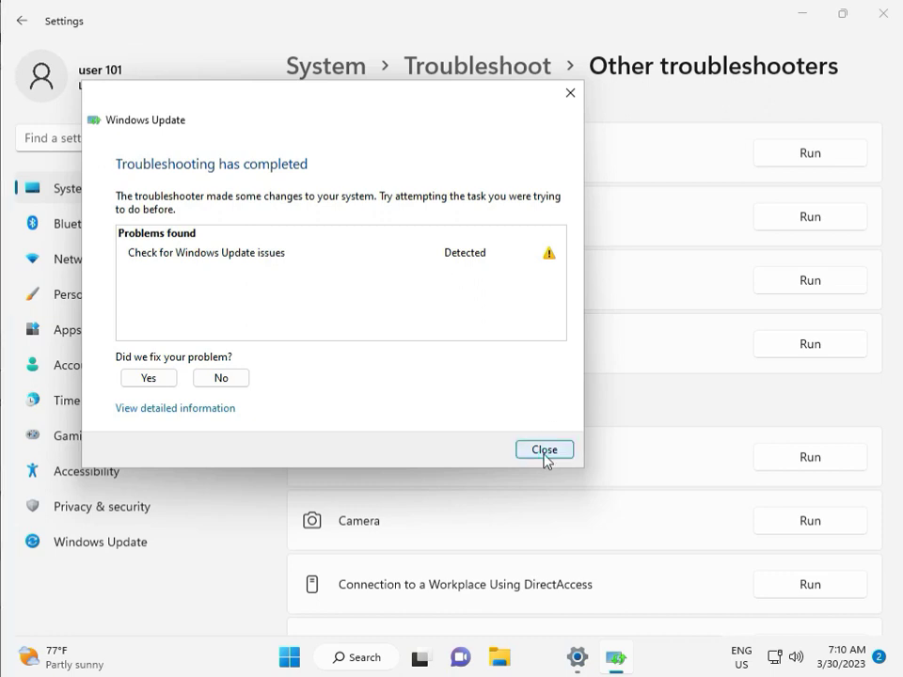
click(543, 448)
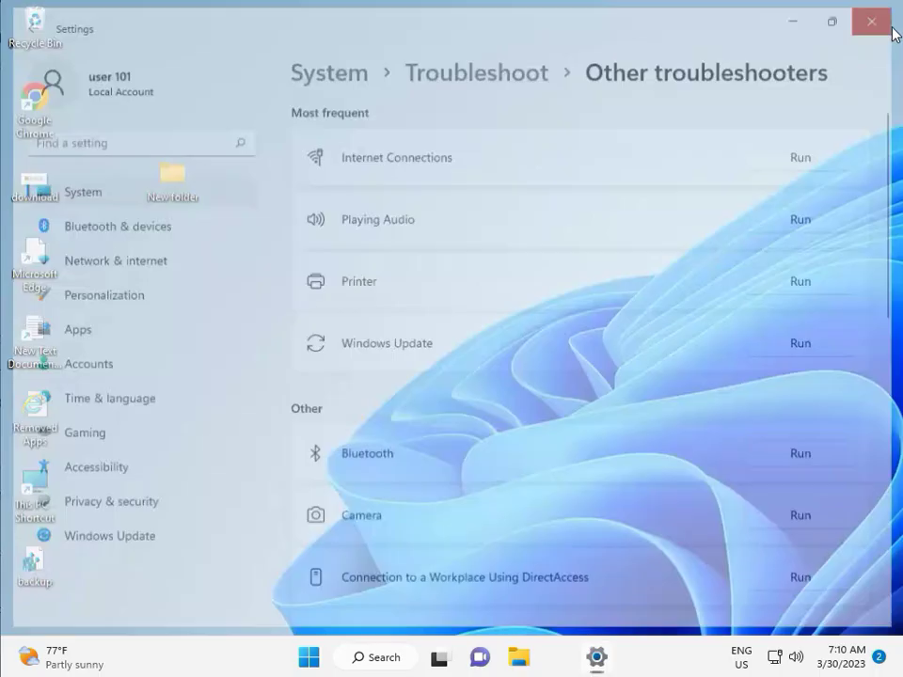
Step: Close Settings and browse File Explorer to This PC > Local Disk (C:) > Windows
click(869, 21)
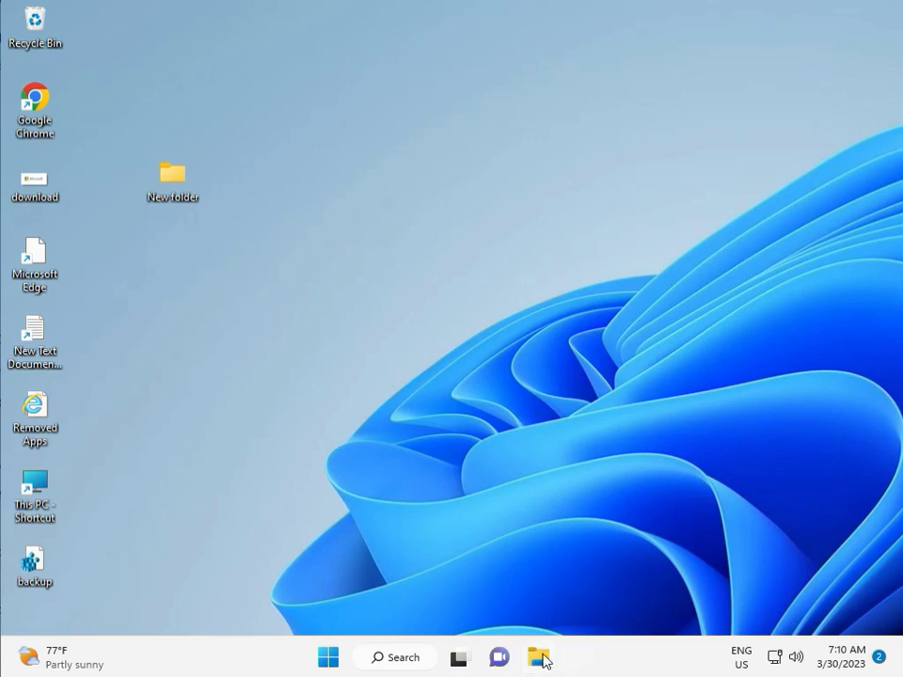
click(537, 656)
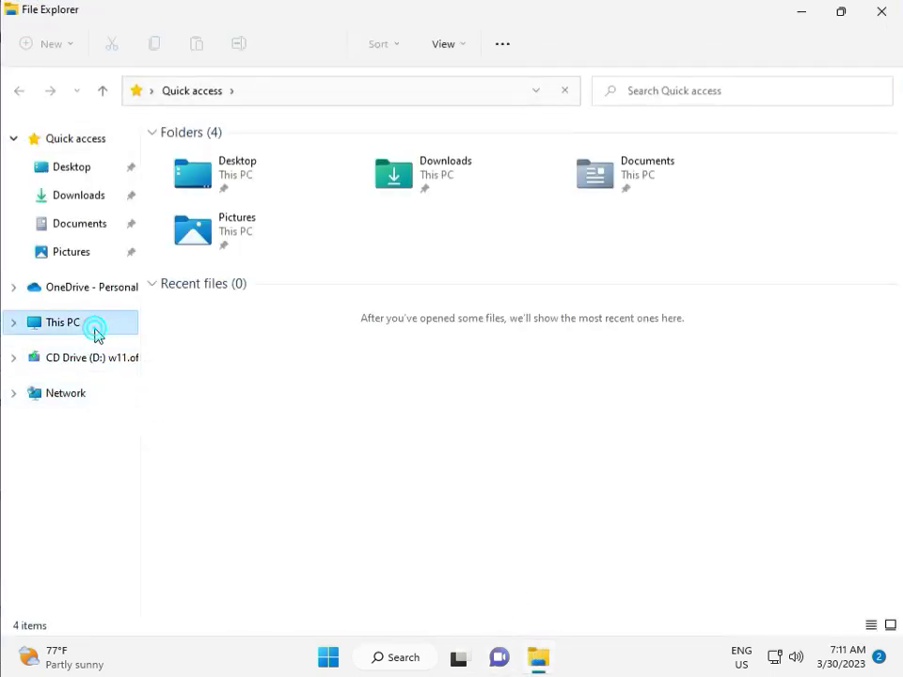
click(60, 322)
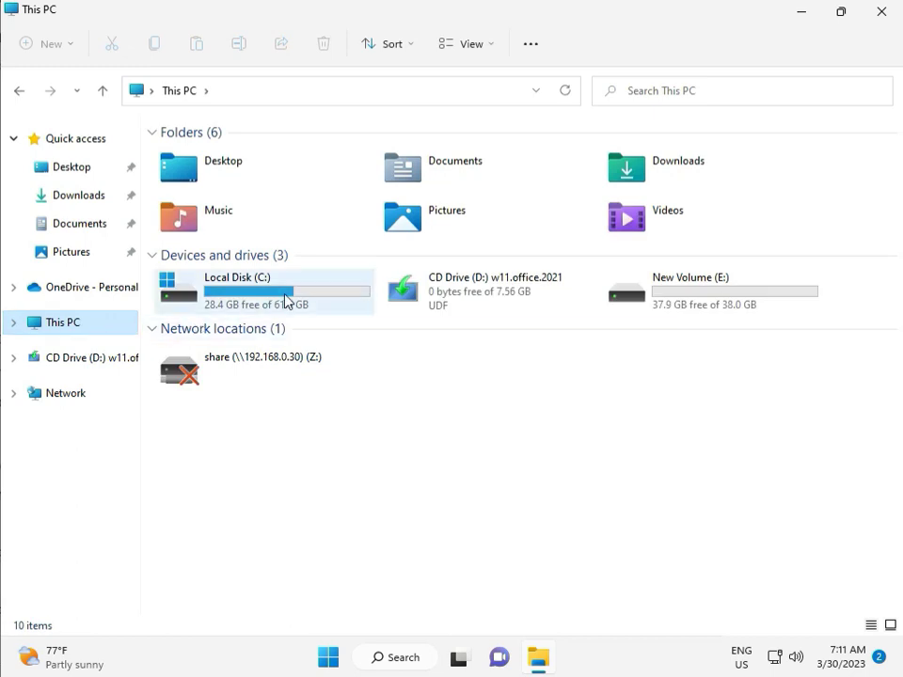
double_click(237, 290)
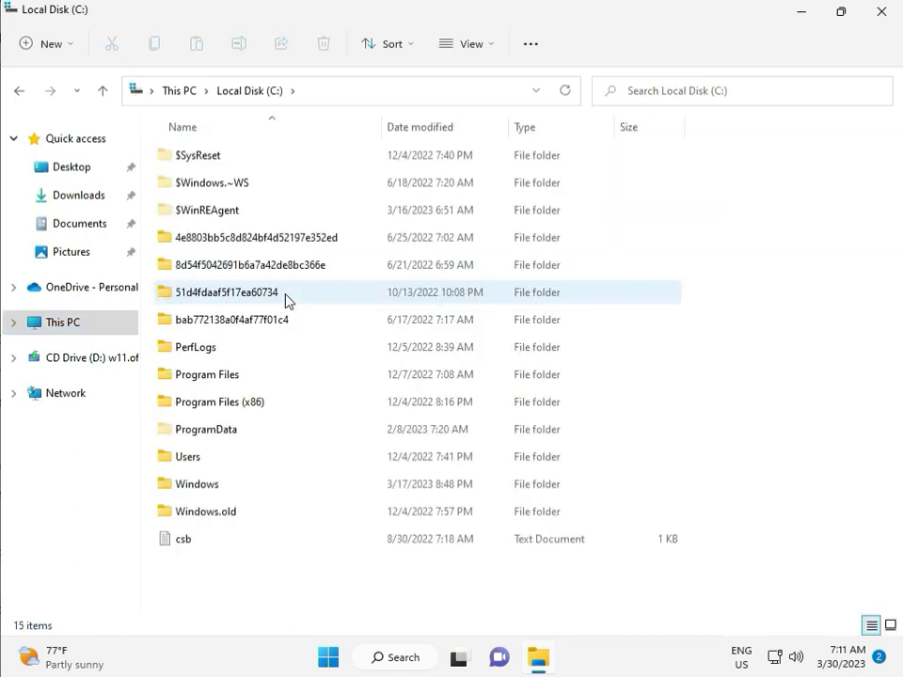
click(196, 483)
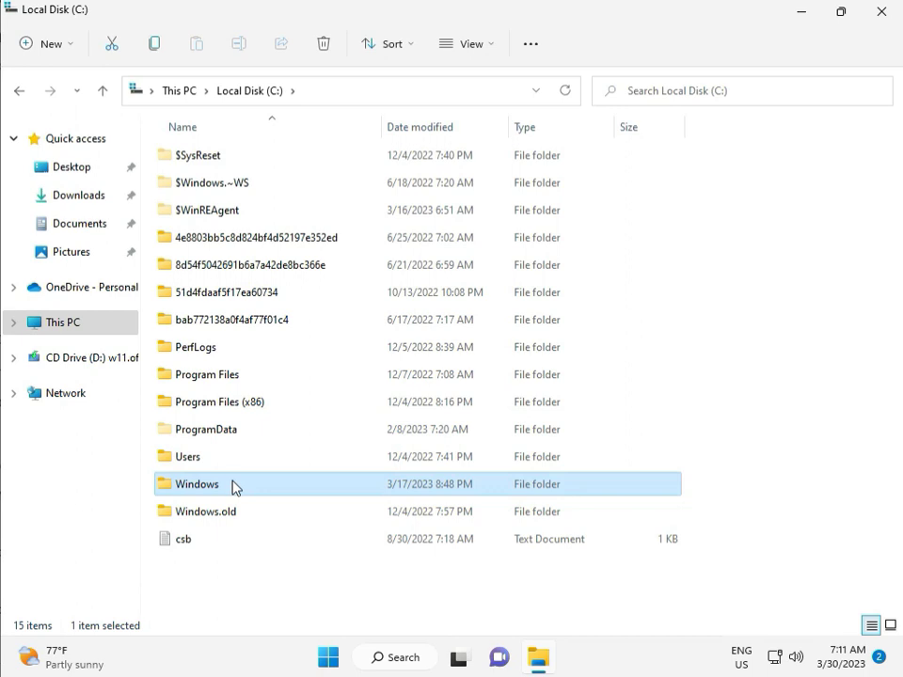
double_click(195, 483)
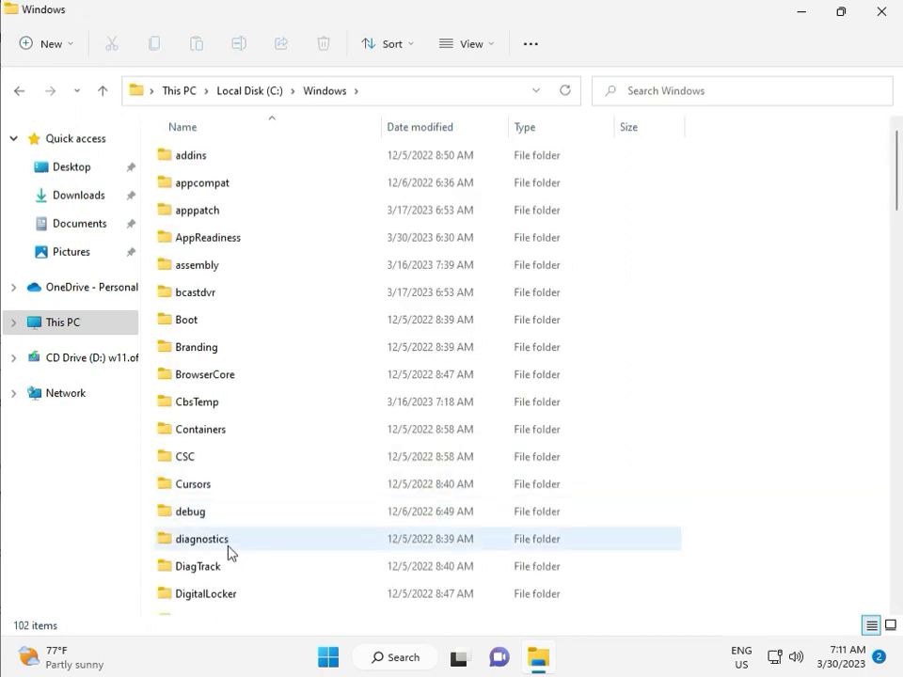
Step: Locate and enter the SoftwareDistribution folder inside C:\Windows
scroll(down, 3)
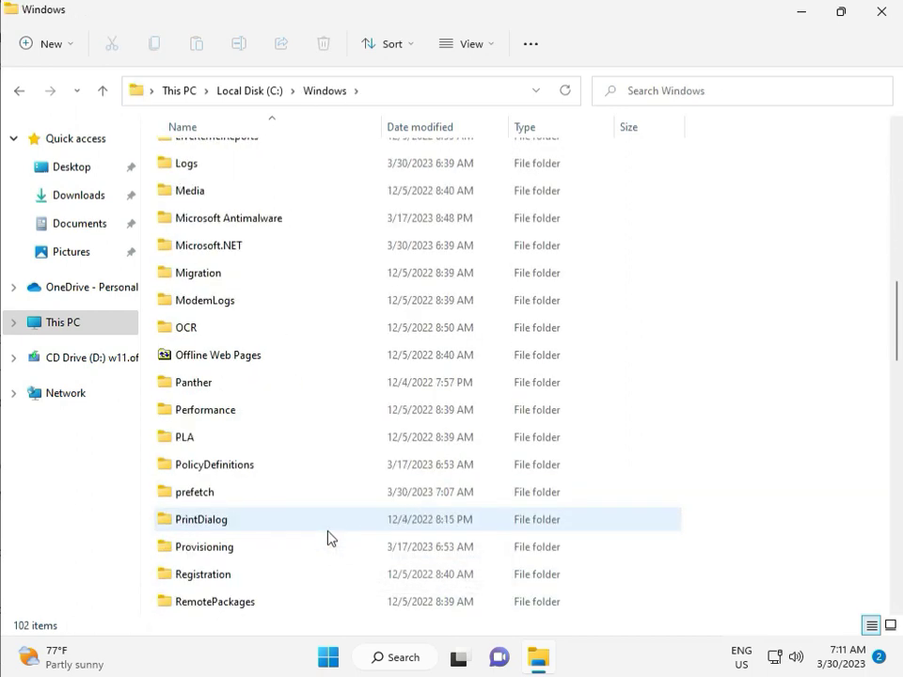
scroll(down, 3)
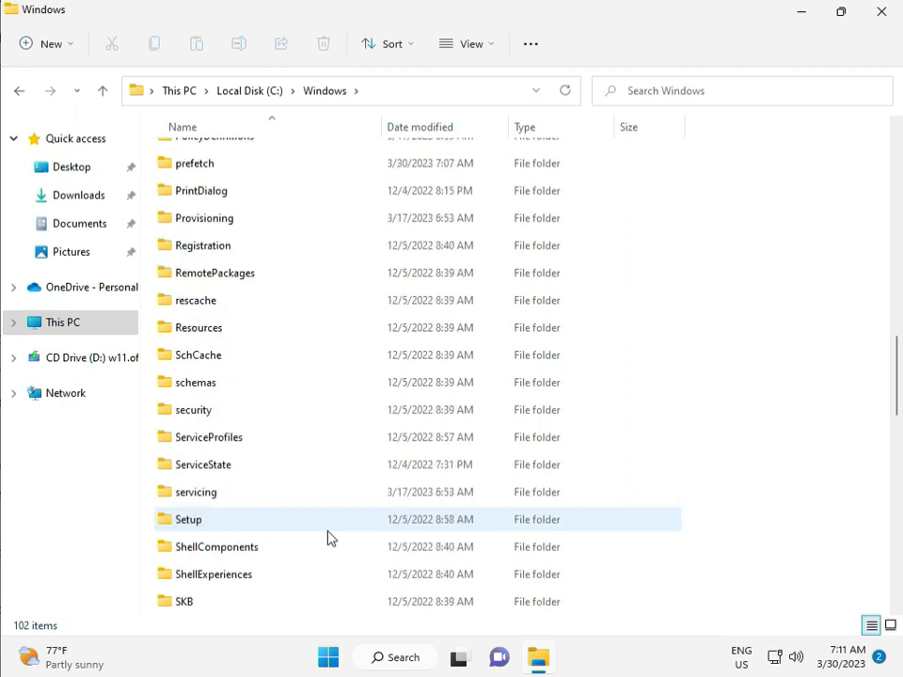
scroll(down, 3)
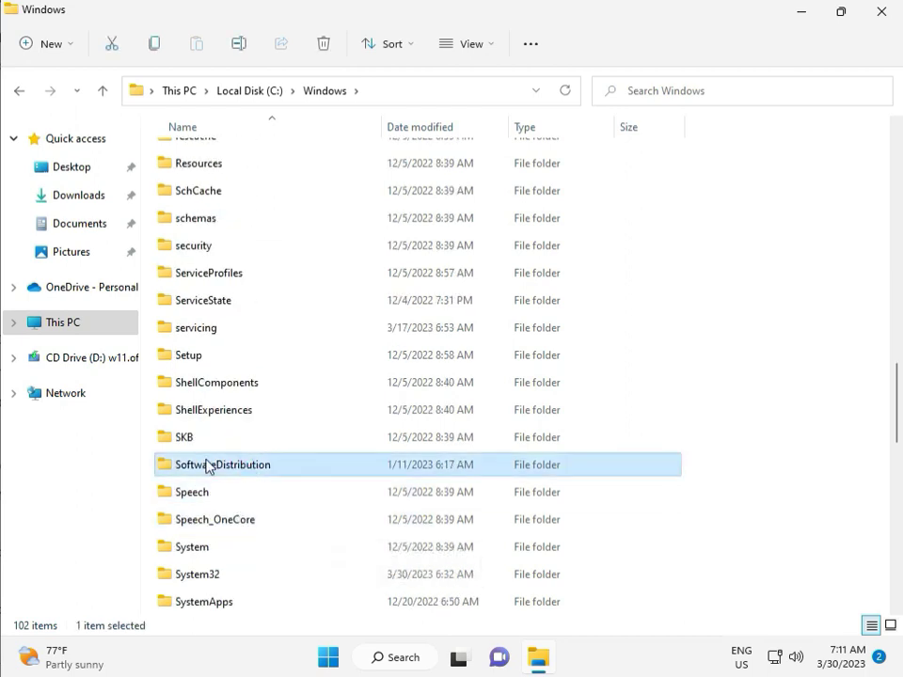
double_click(222, 465)
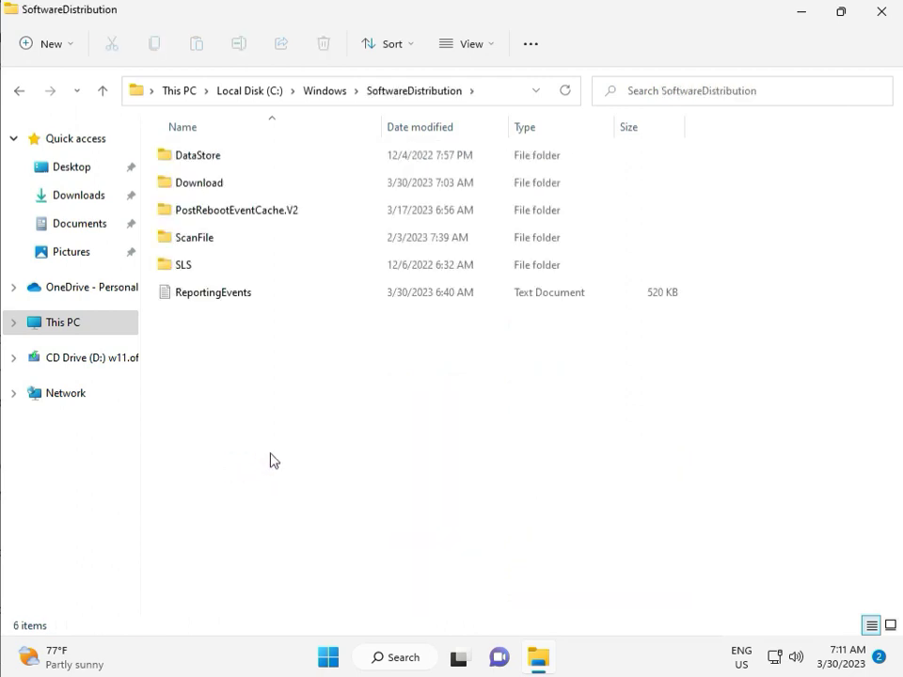
click(459, 656)
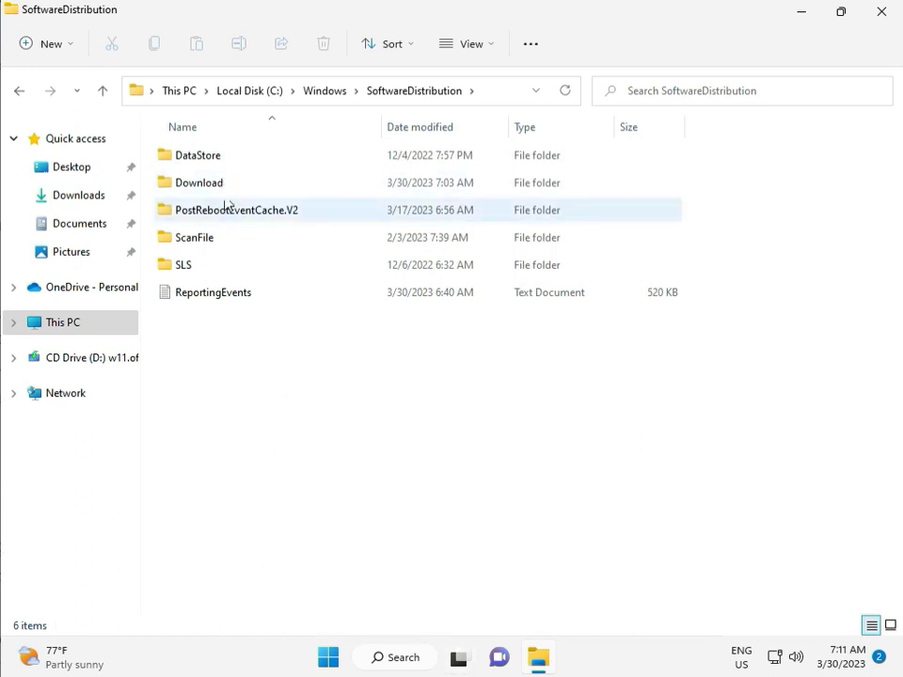
Step: Empty the Download folder with administrator permission and close File Explorer
double_click(199, 180)
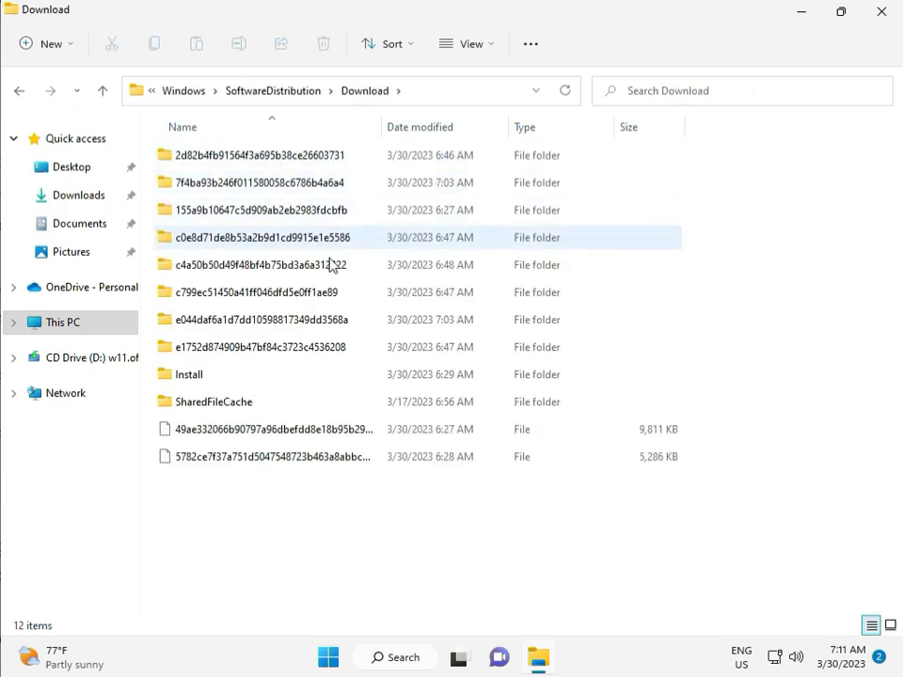
click(262, 525)
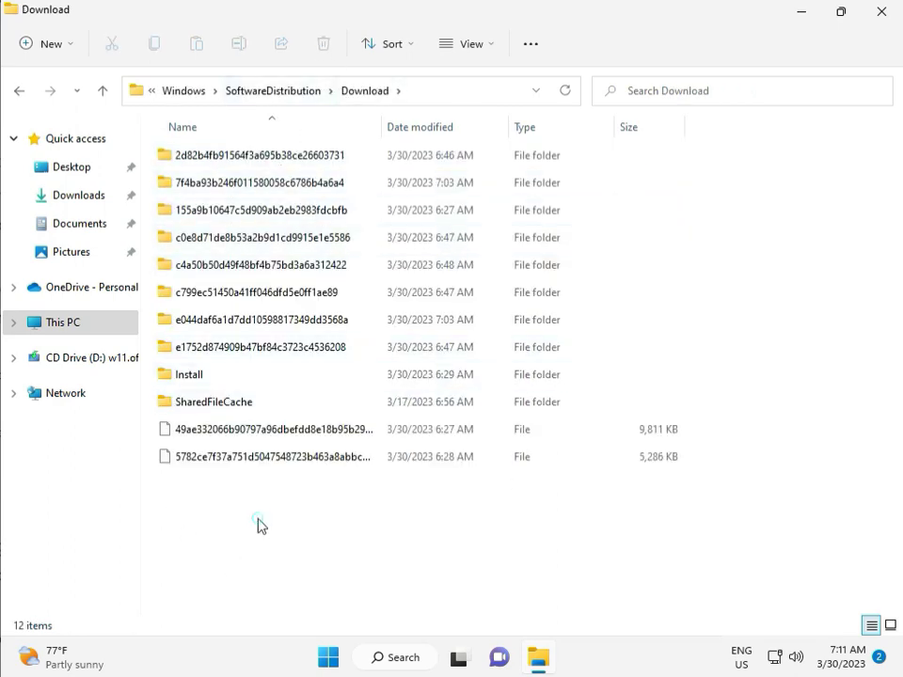
drag(262, 524, 271, 168)
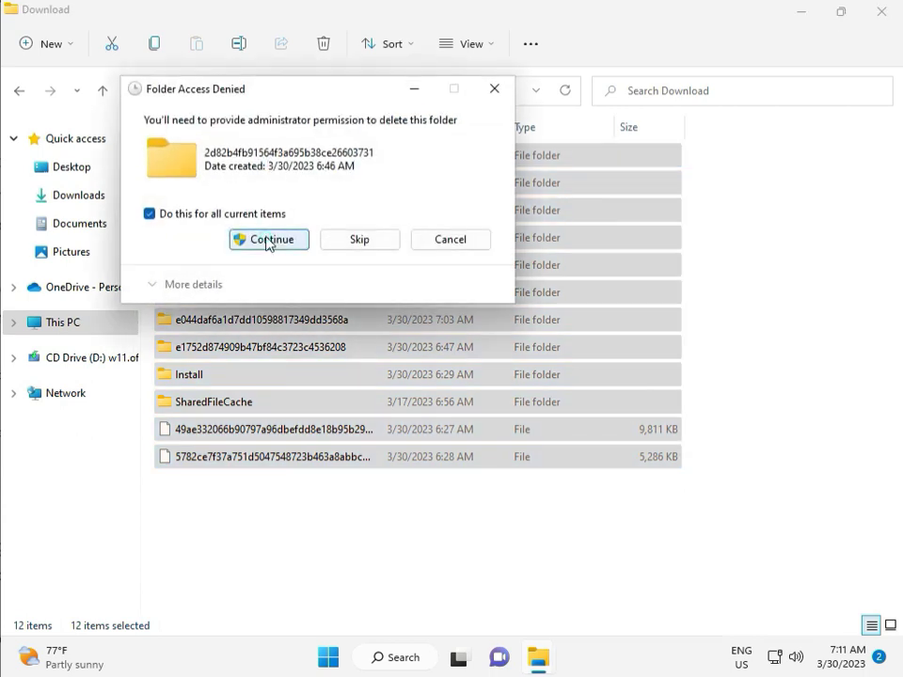
click(267, 239)
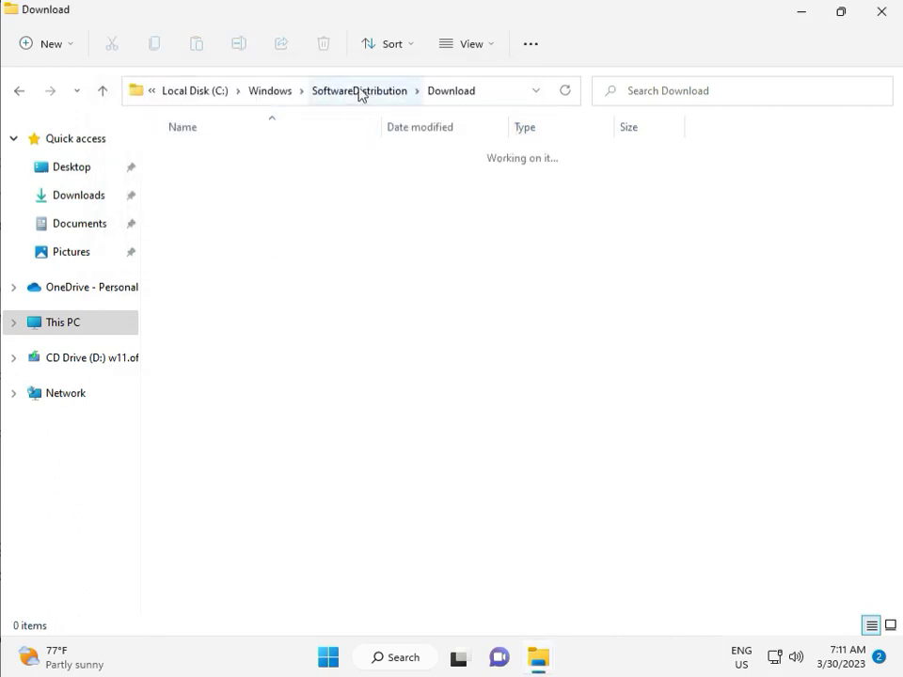
click(359, 90)
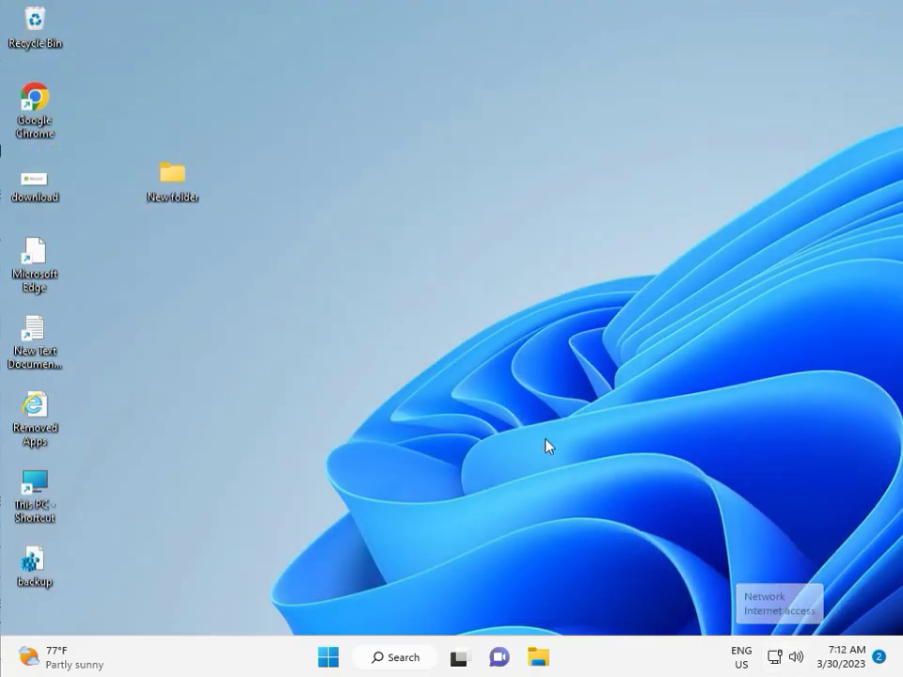
mouse_move(523, 384)
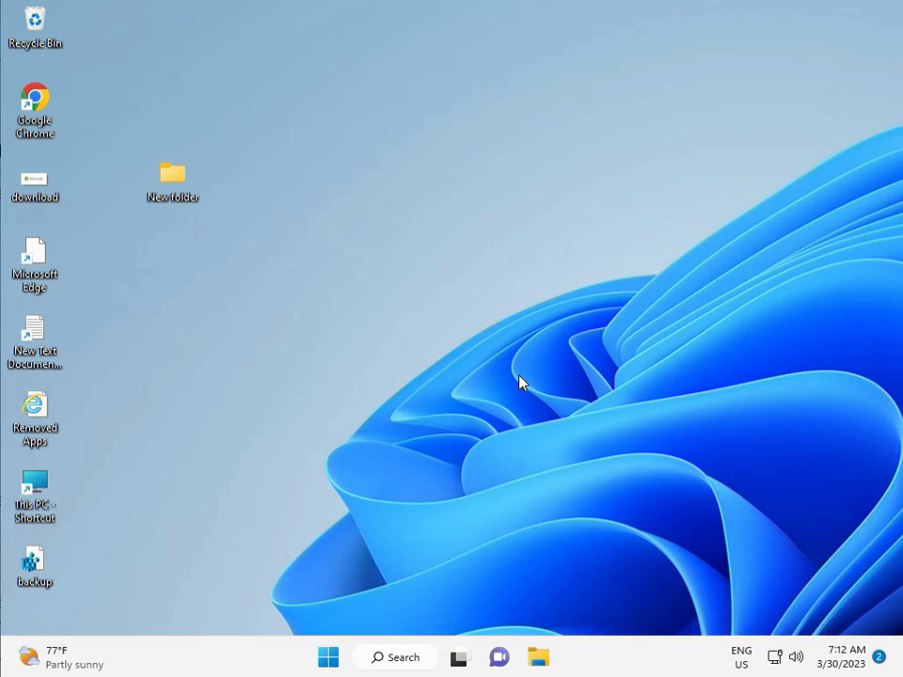
Step: Launch the Services console via services.msc in the Run dialog
key(Win+r)
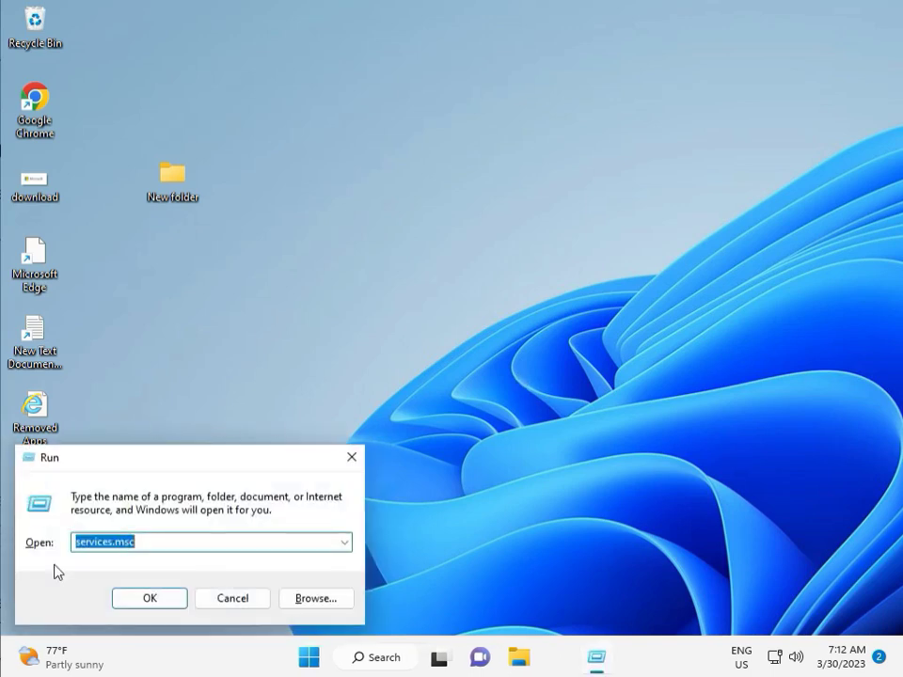
click(149, 598)
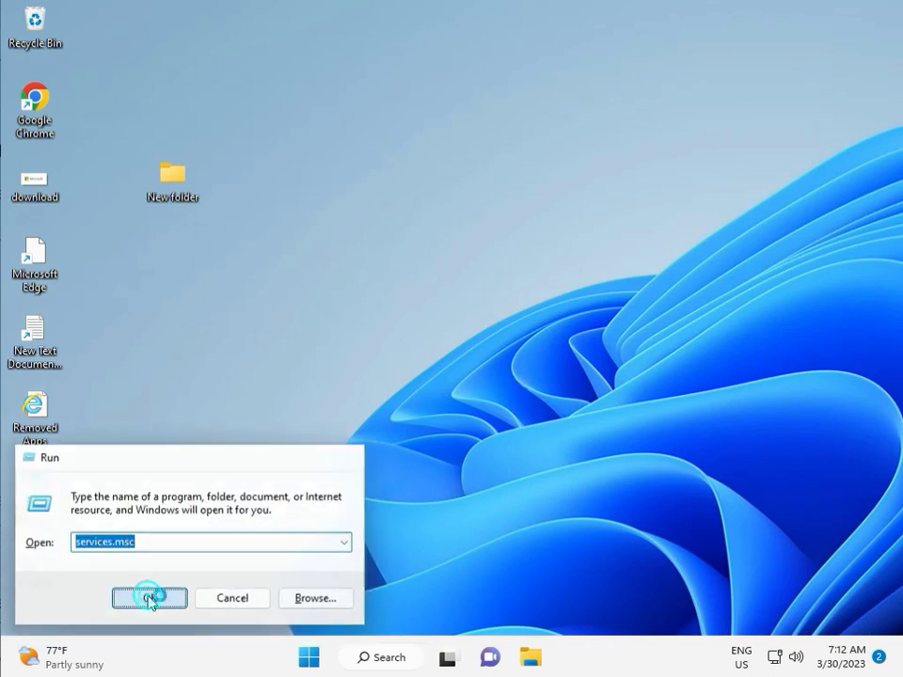
click(148, 598)
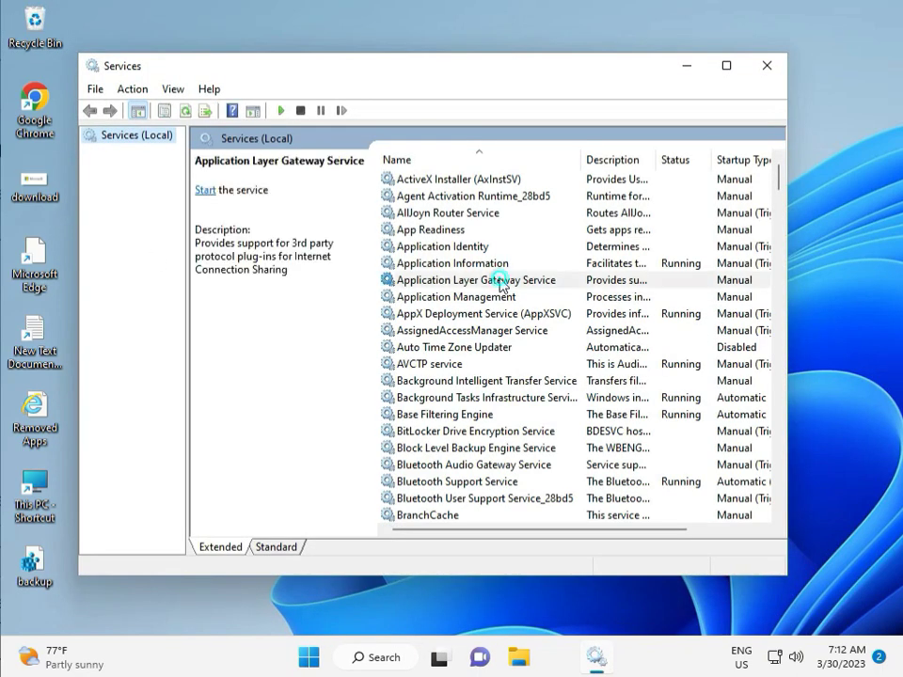
Step: Review the Windows Update service's properties and startup type, then close Services
scroll(down, 3)
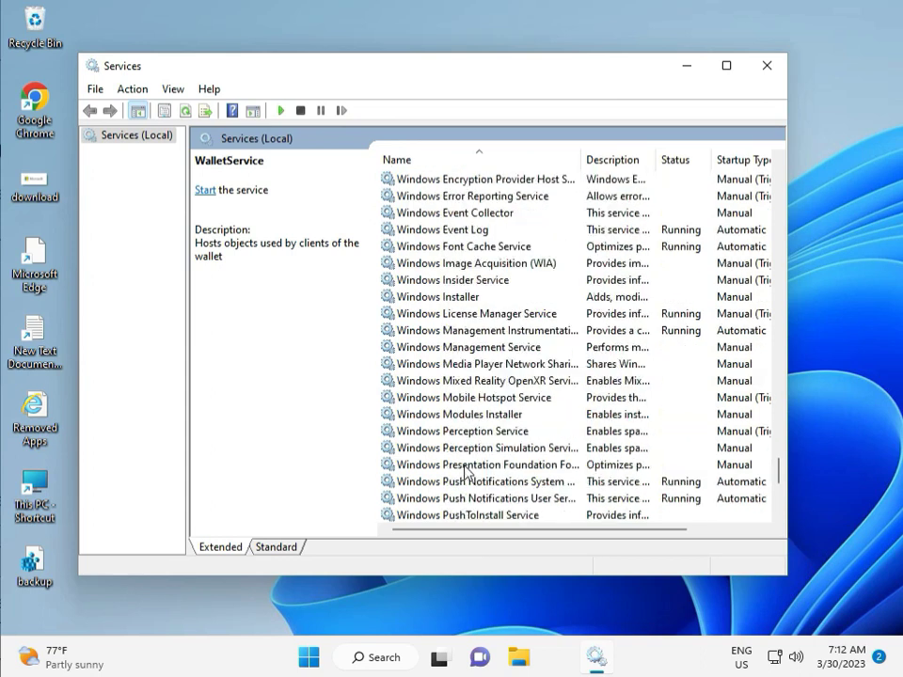
scroll(down, 3)
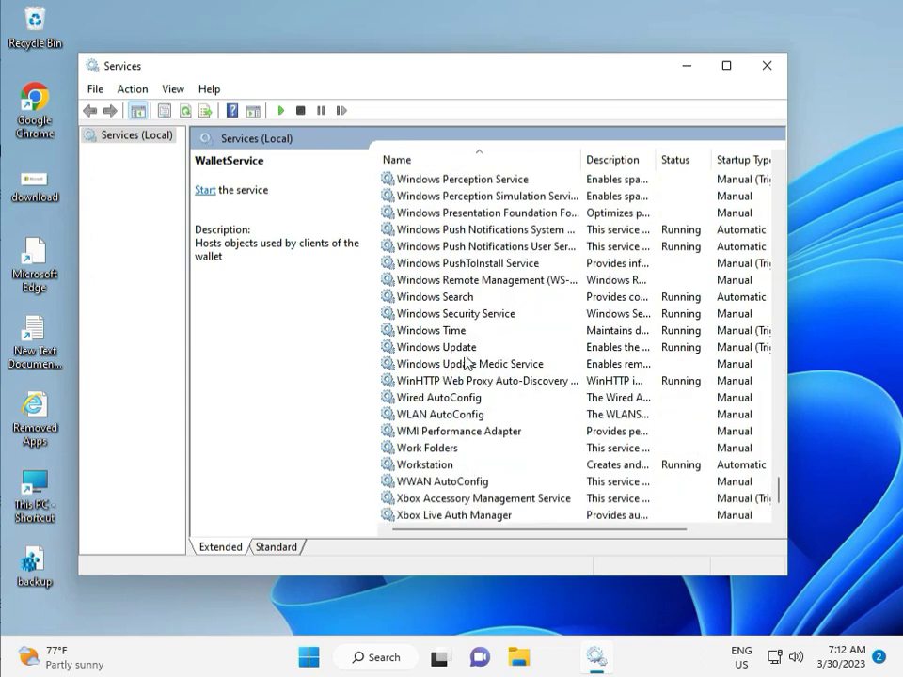
click(438, 346)
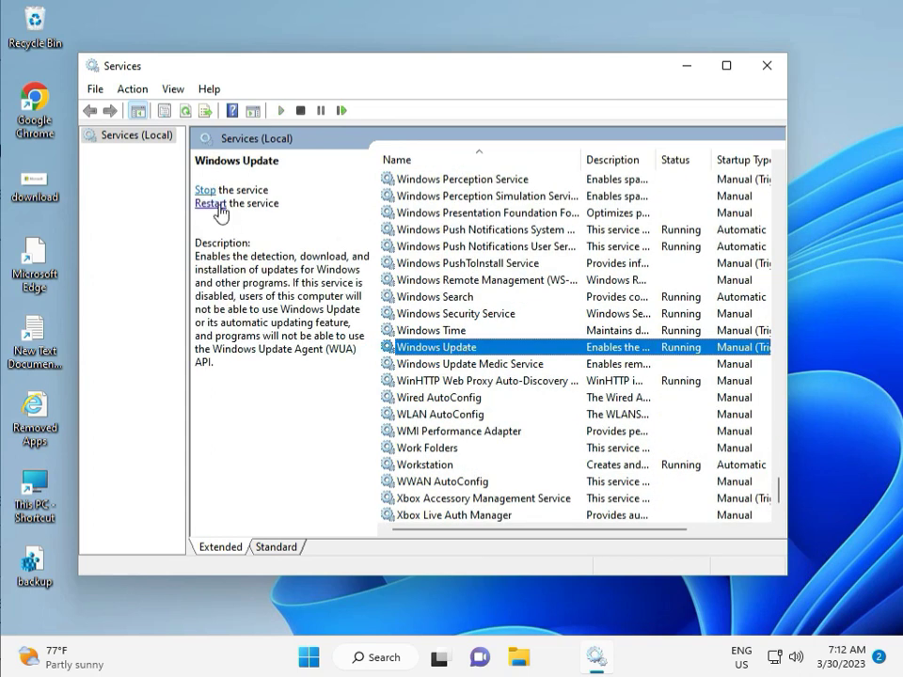
click(203, 188)
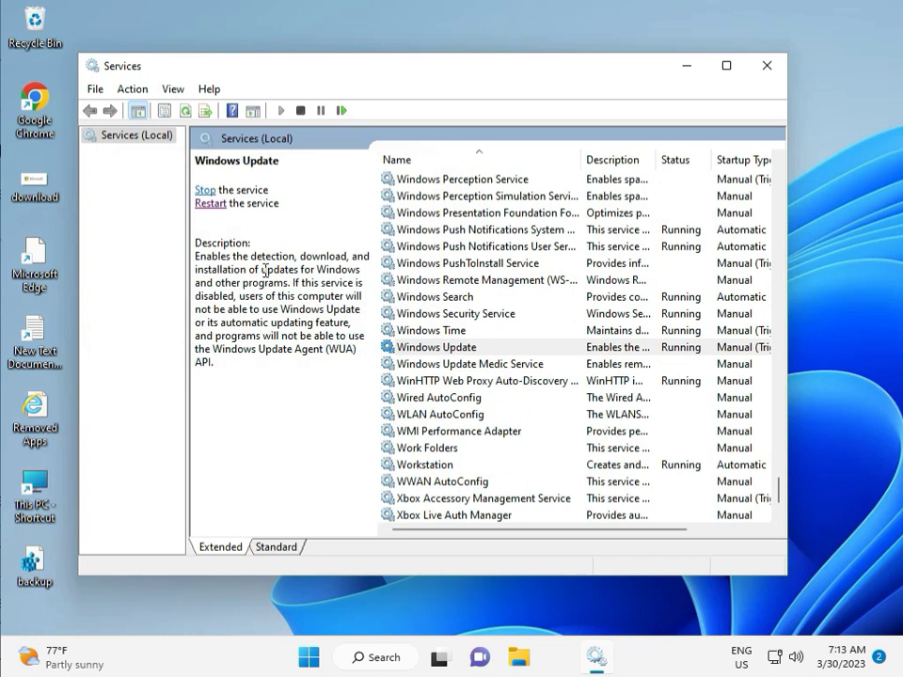
mouse_move(489, 335)
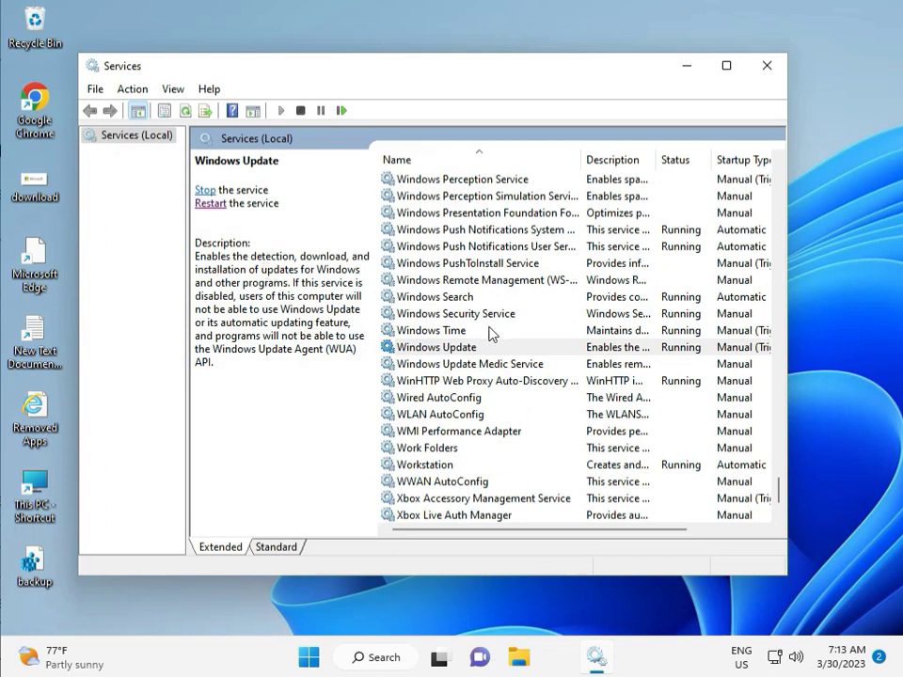
double_click(438, 346)
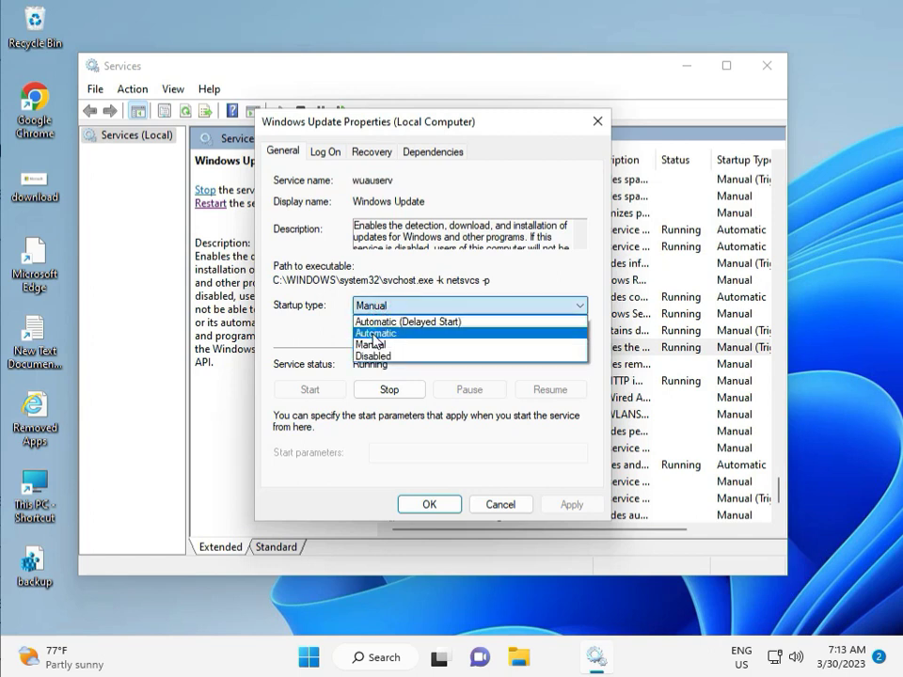
click(374, 333)
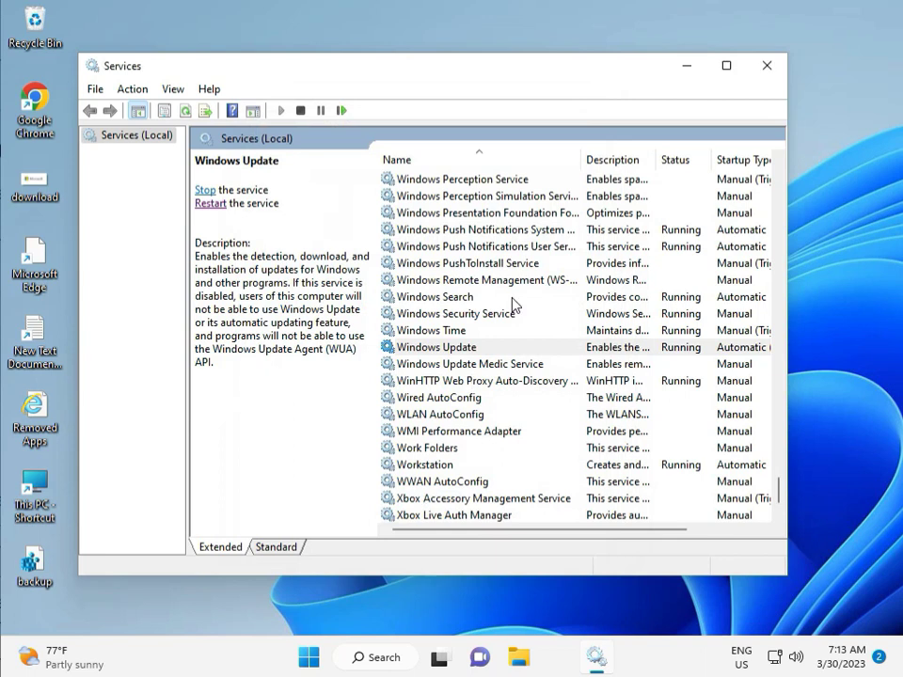
click(766, 66)
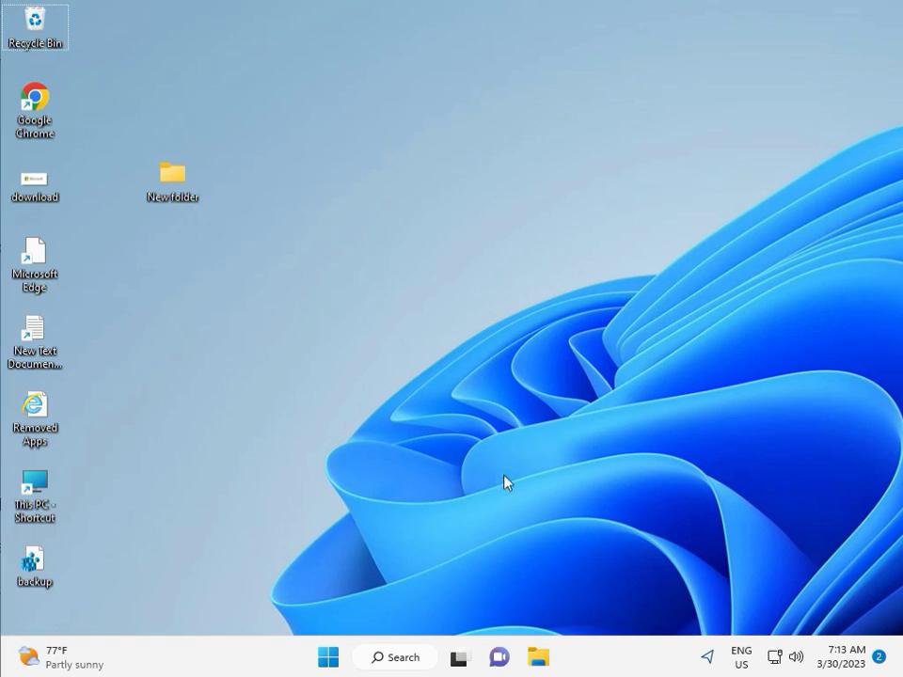
mouse_move(367, 481)
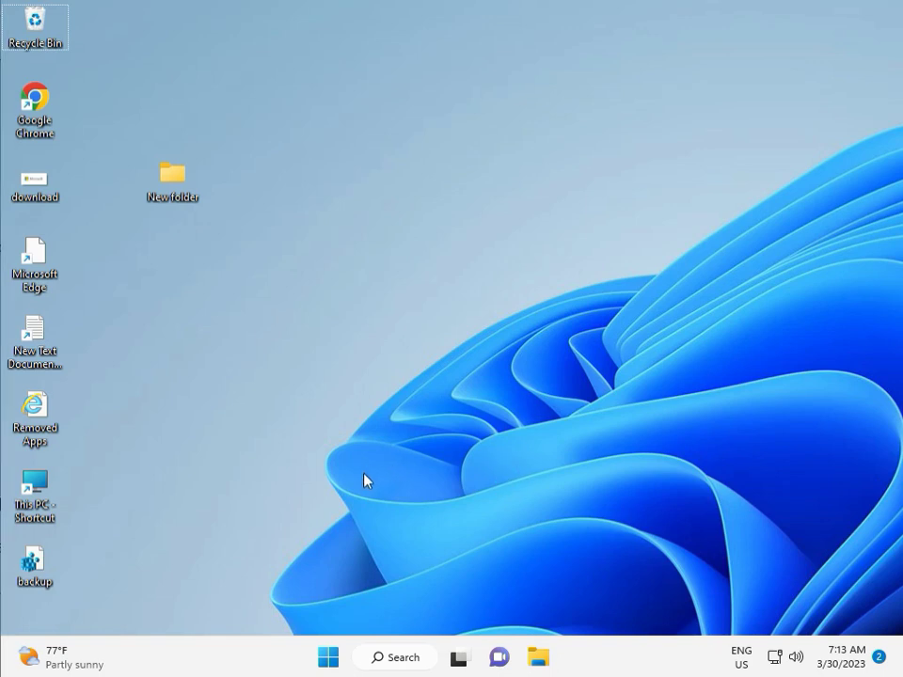
Step: Launch Registry Editor via regedit in the Run dialog and approve the UAC prompt
click(361, 470)
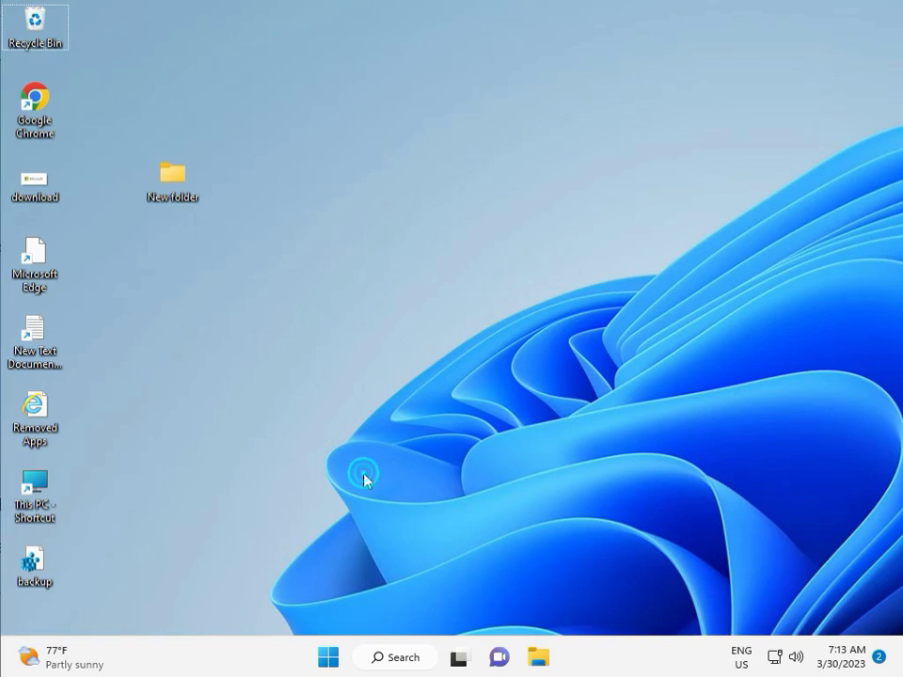
key(Win+r)
text(regew)
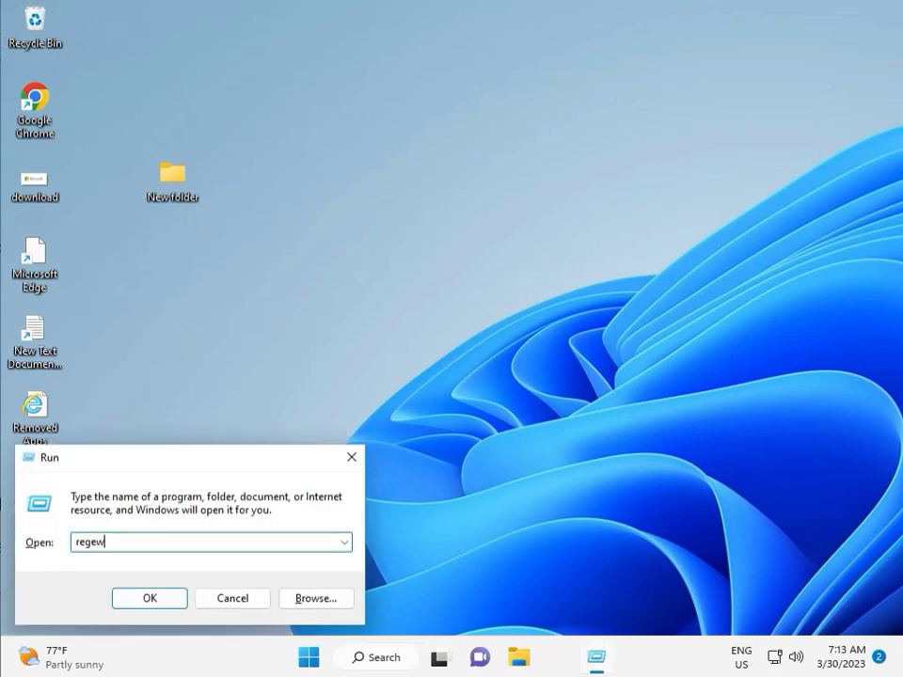
key(Backspace)
text(dit)
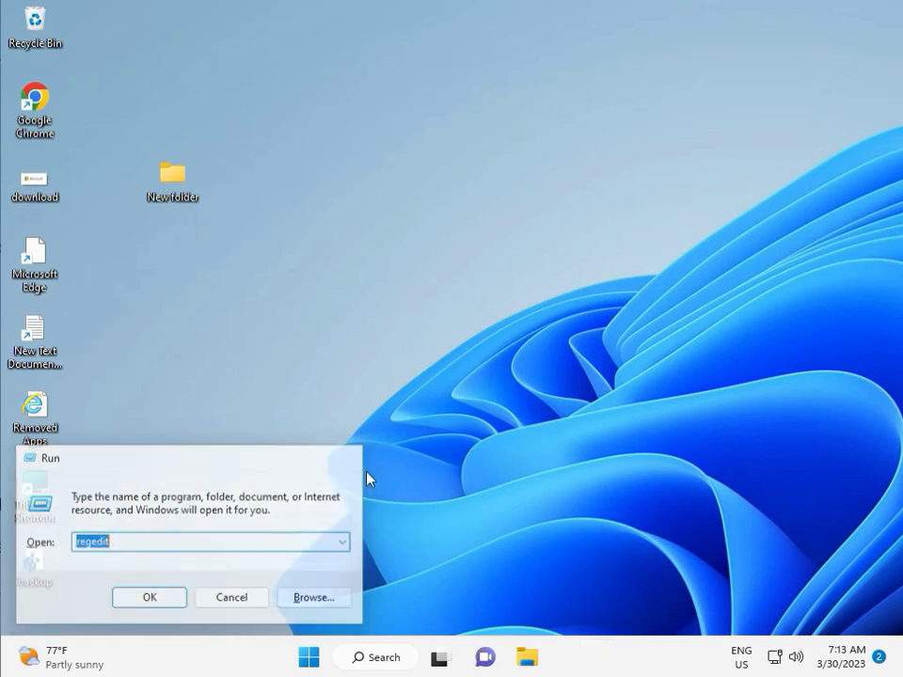
click(149, 598)
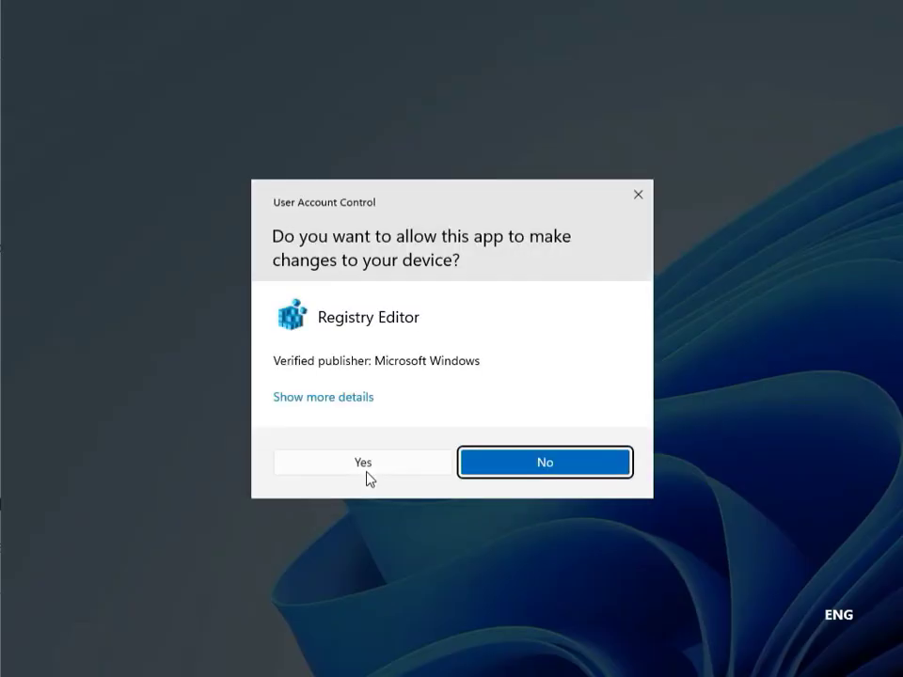
mouse_move(350, 465)
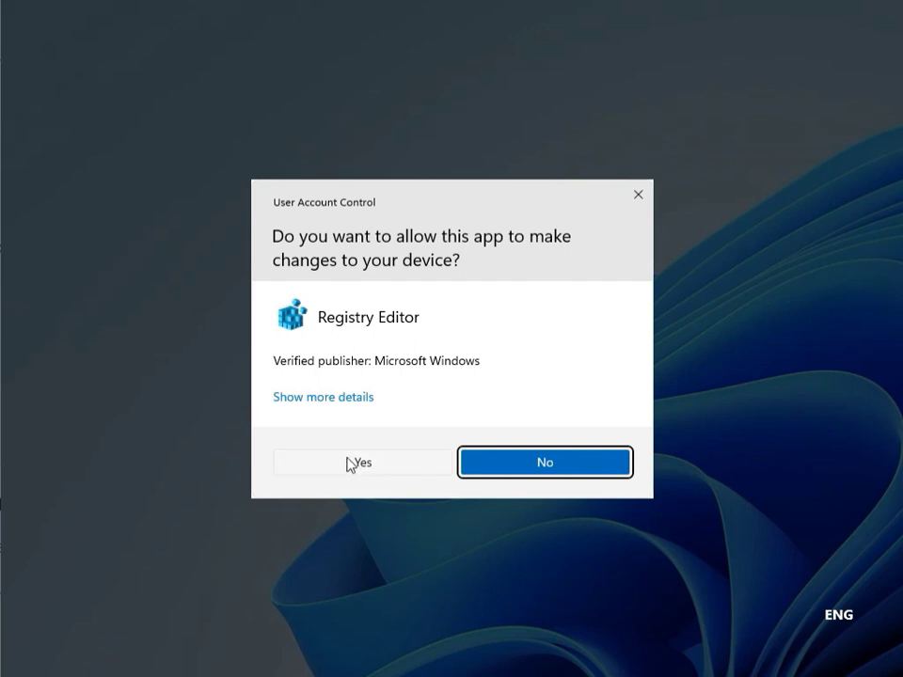
click(361, 463)
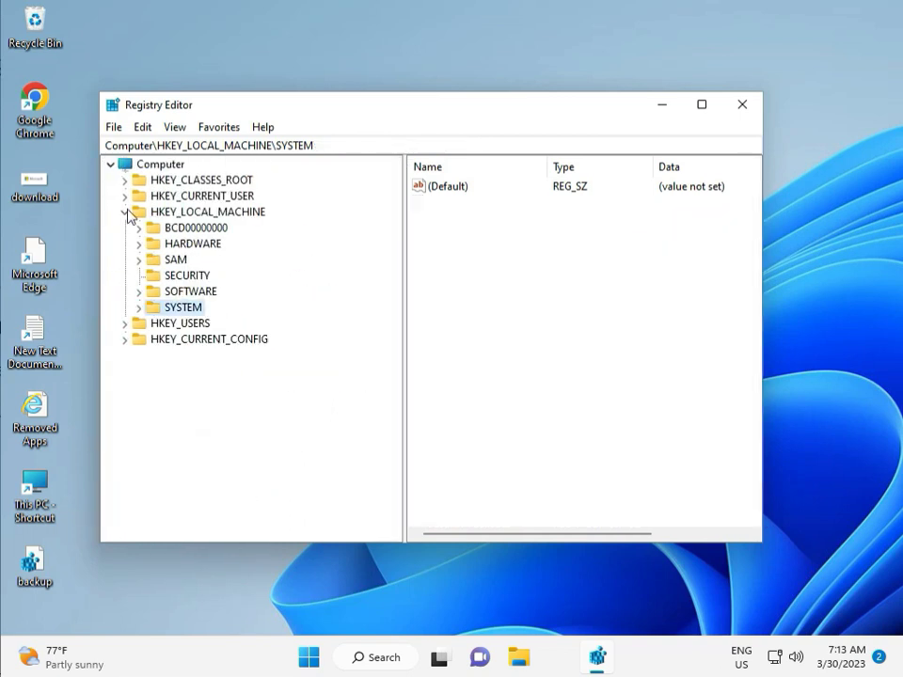
Step: Browse HKEY_LOCAL_MACHINE\SOFTWARE\Policies\Microsoft\Windows subkeys, then close Registry Editor
click(126, 210)
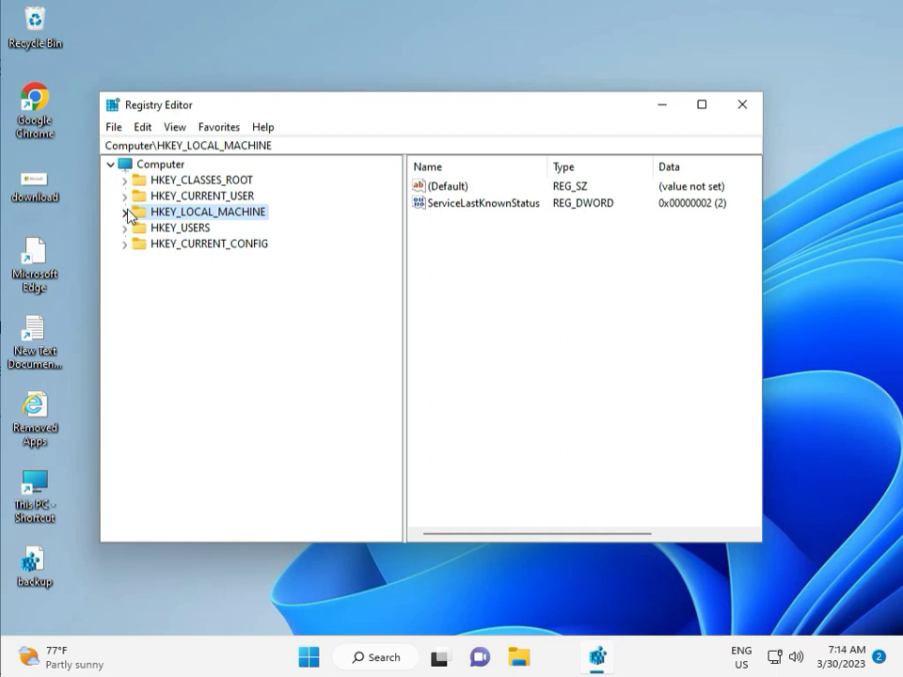
click(124, 211)
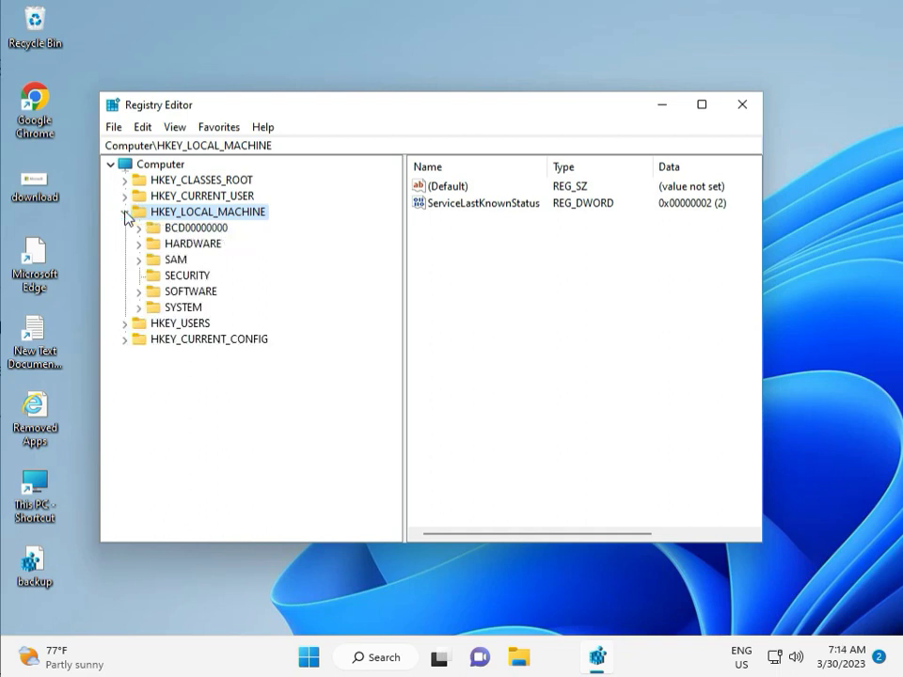
click(139, 290)
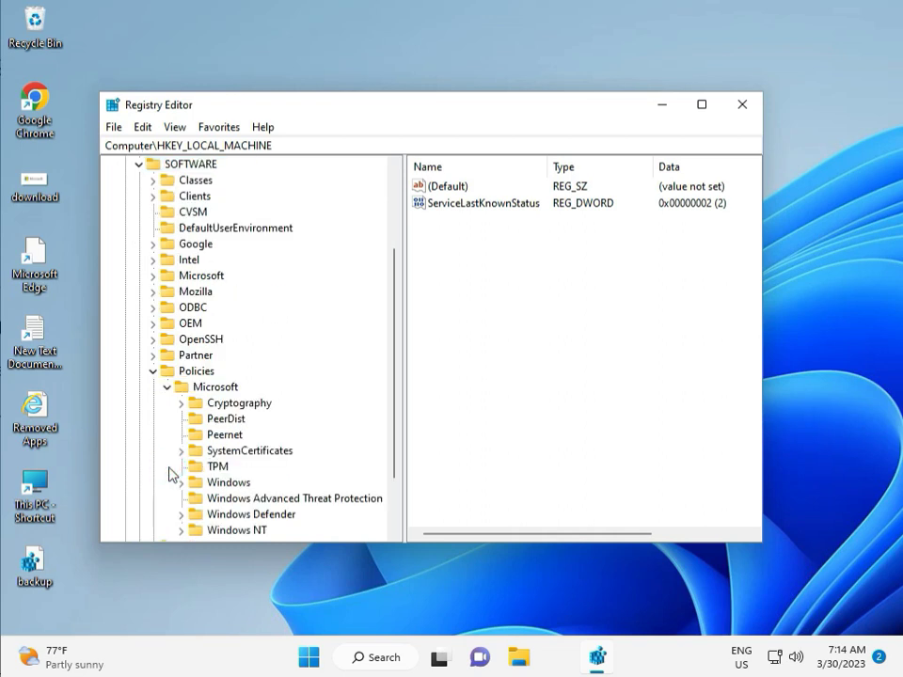
scroll(down, 3)
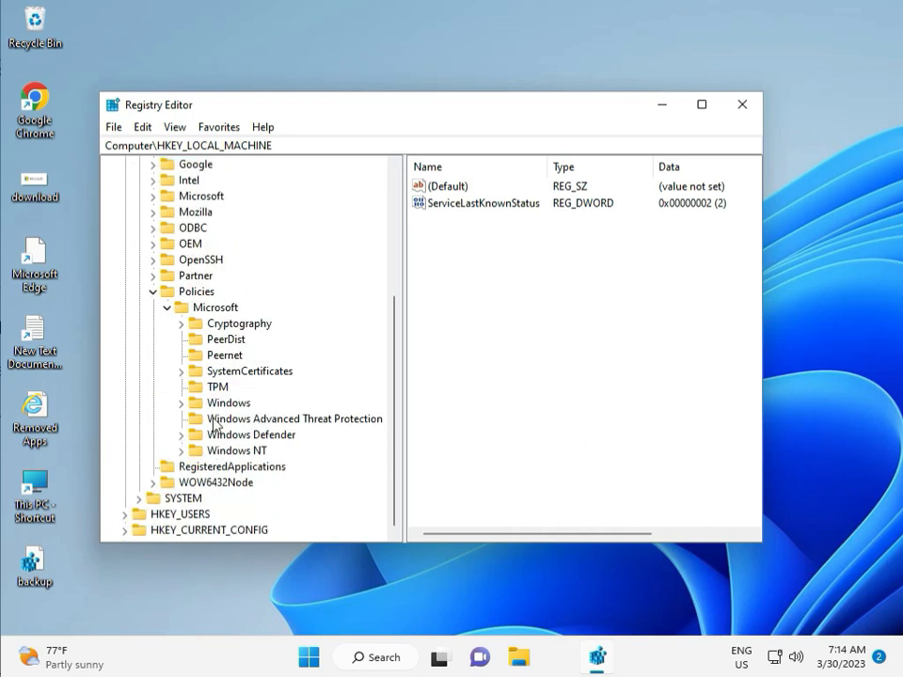
click(182, 403)
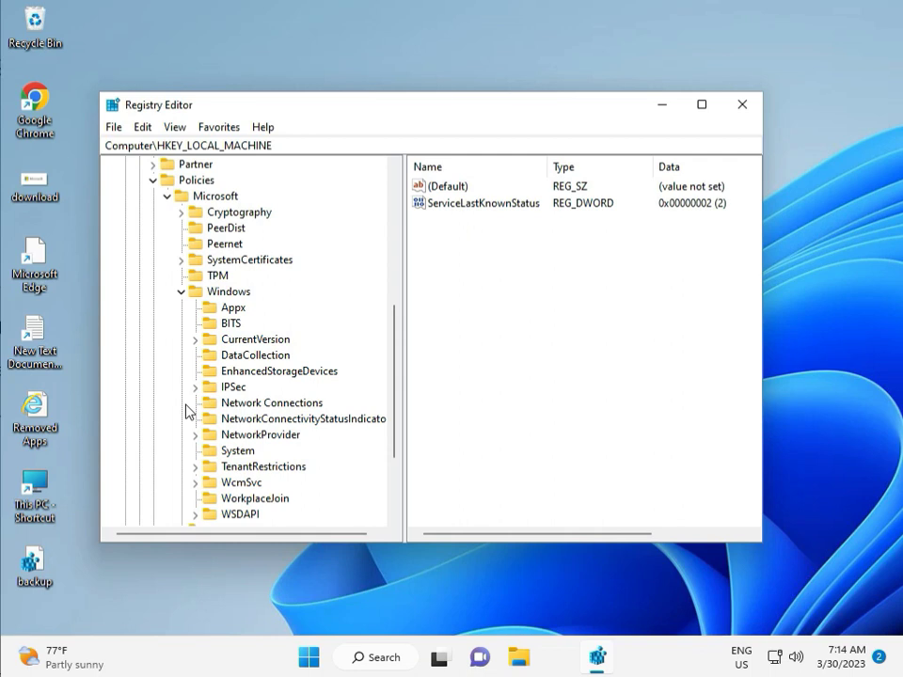
mouse_move(210, 472)
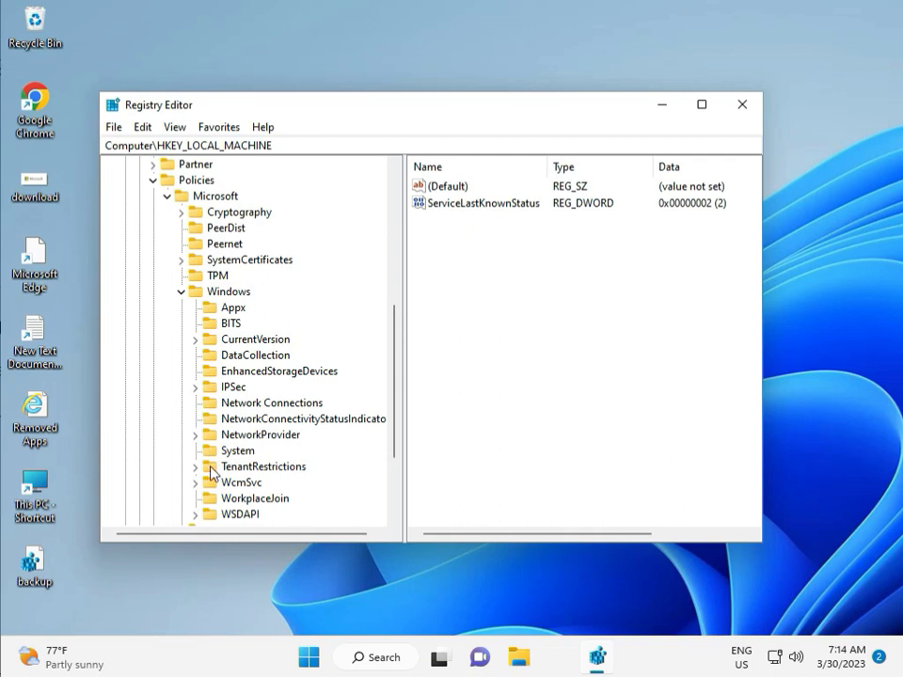
scroll(down, 3)
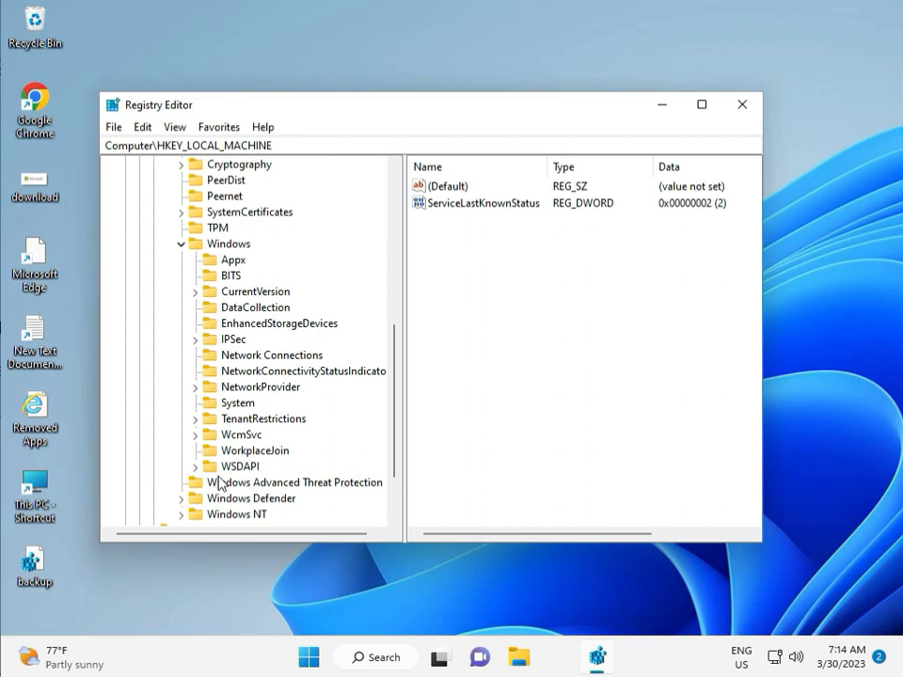
mouse_move(225, 271)
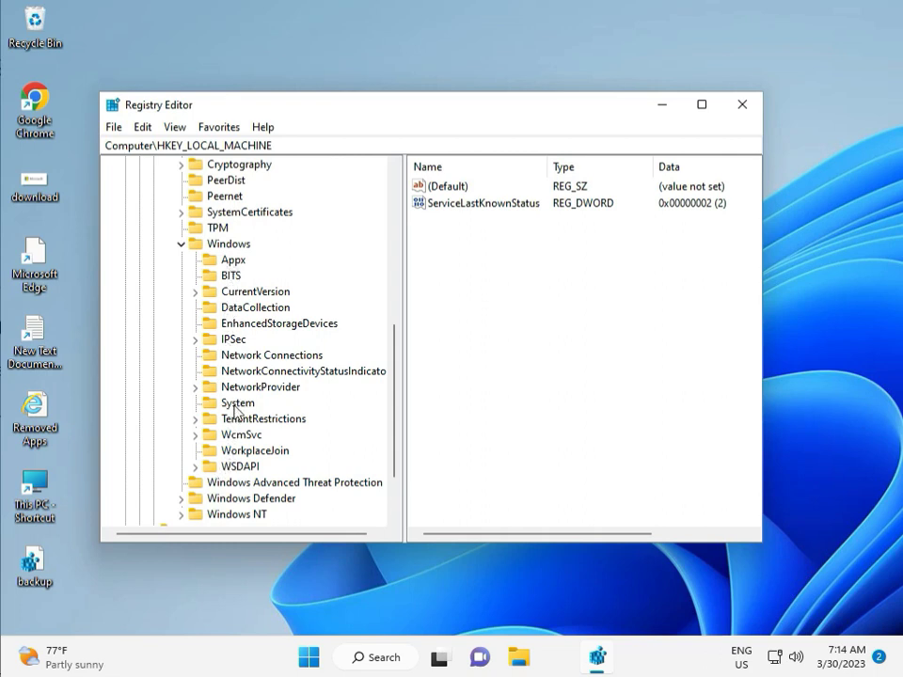
mouse_move(237, 430)
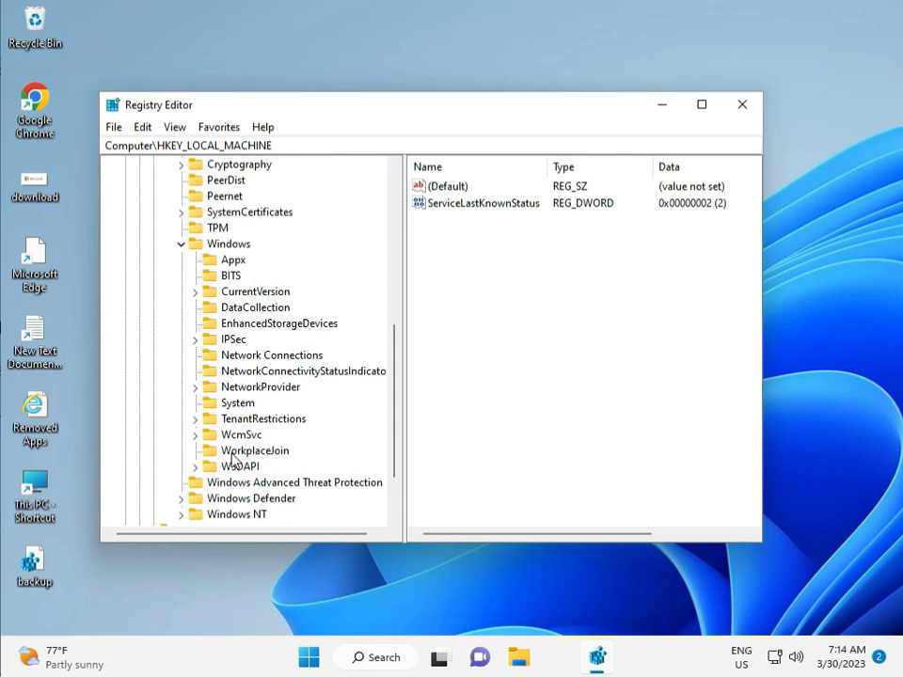
mouse_move(237, 440)
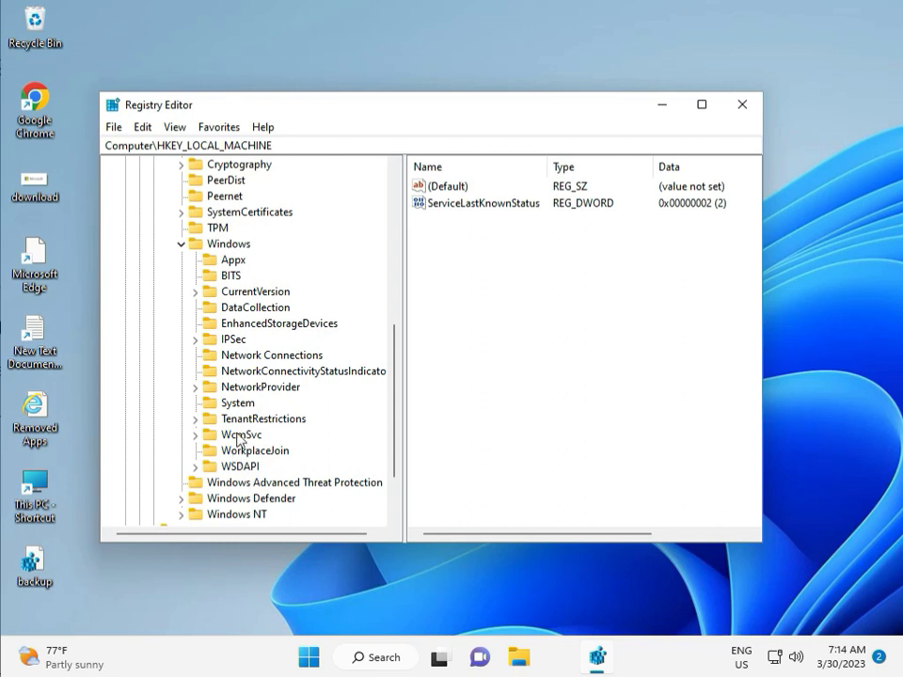
mouse_move(649, 140)
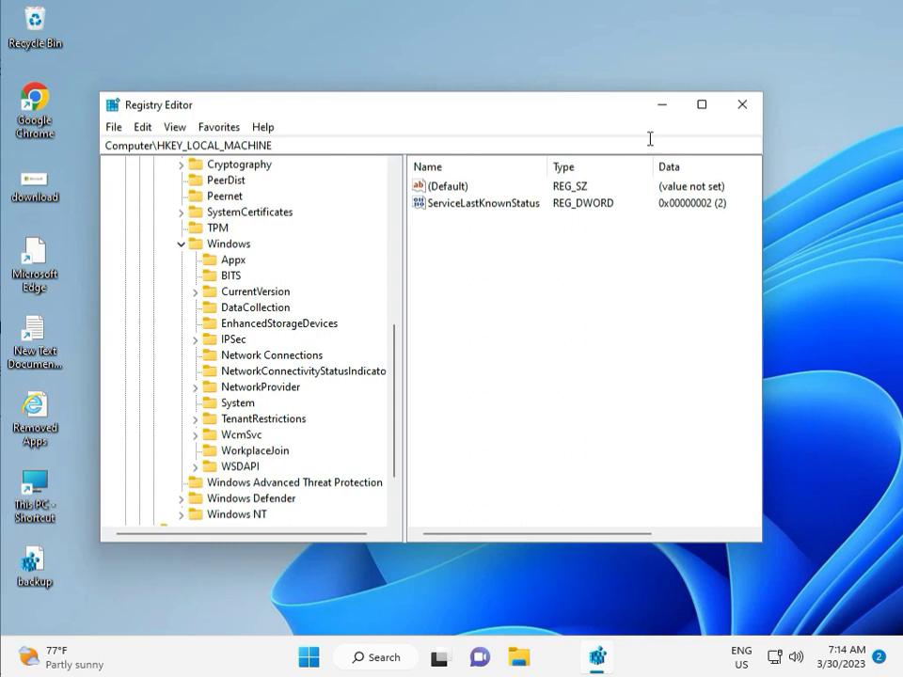
click(741, 105)
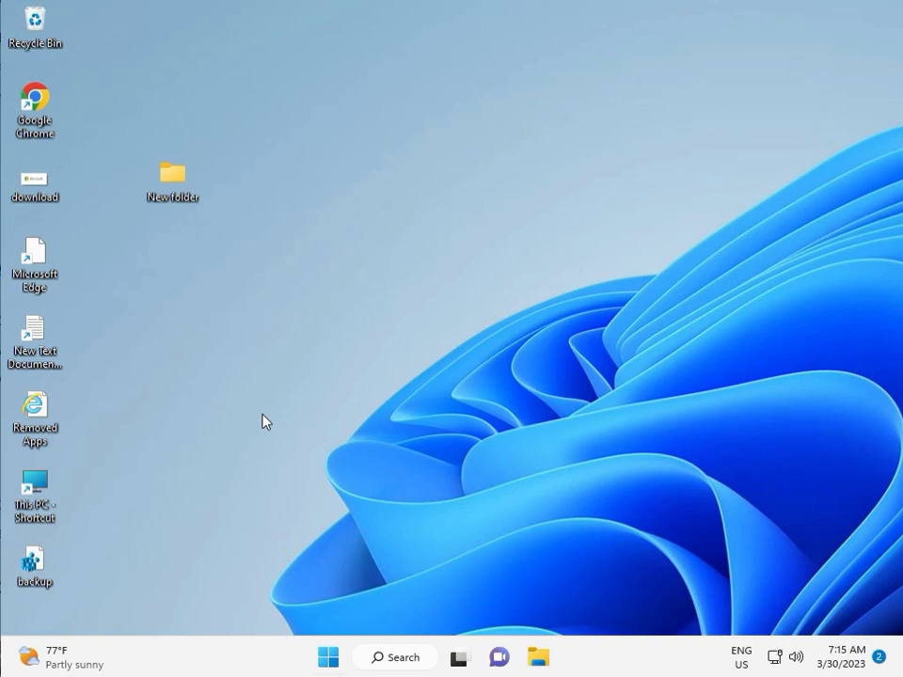
Step: Search for cmd and start Command Prompt as administrator
text(cmd)
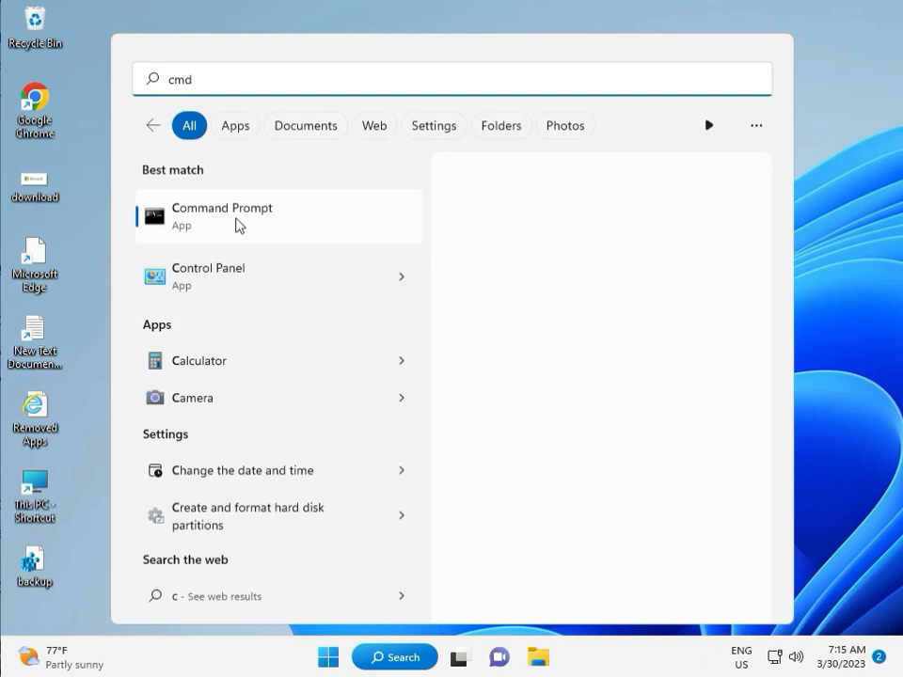
mouse_move(263, 249)
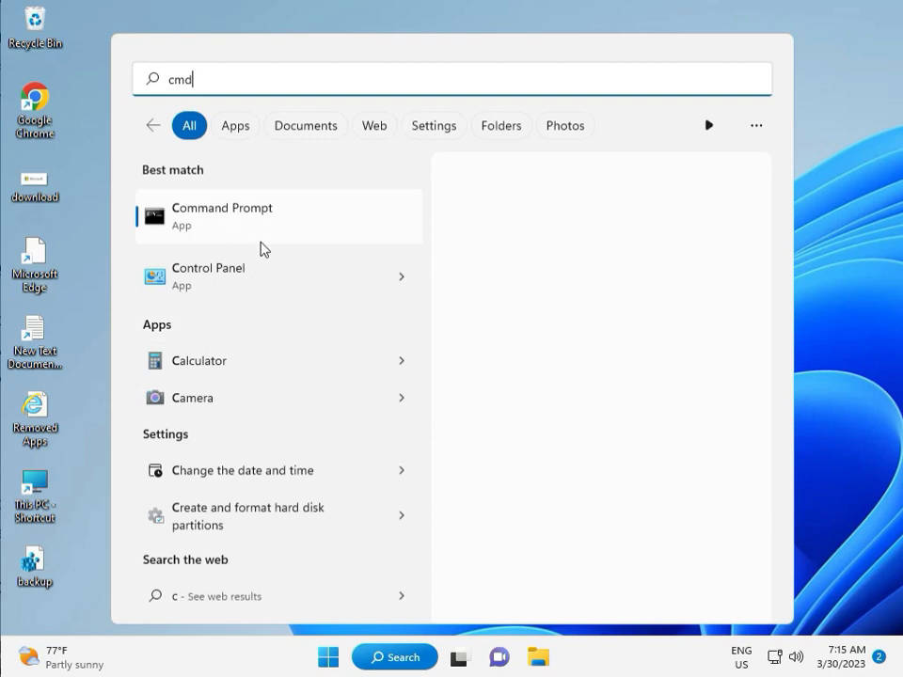
mouse_move(256, 227)
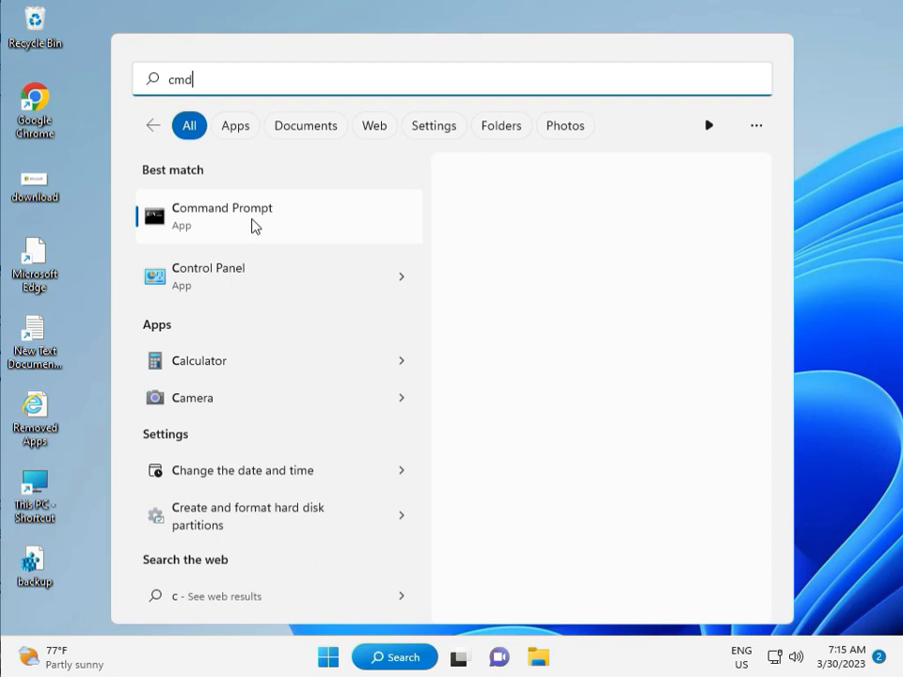
click(279, 214)
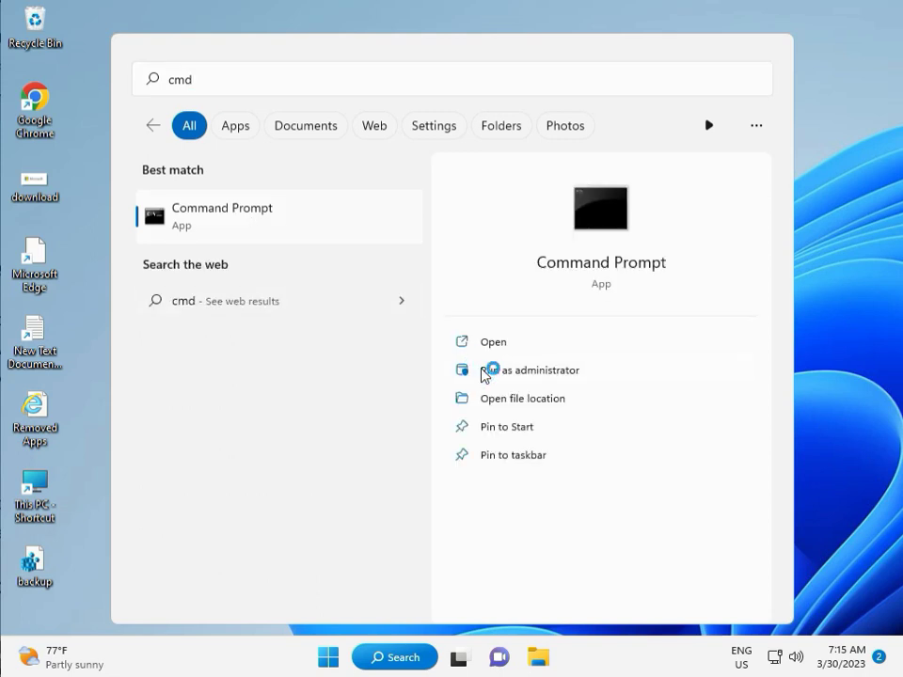
click(531, 369)
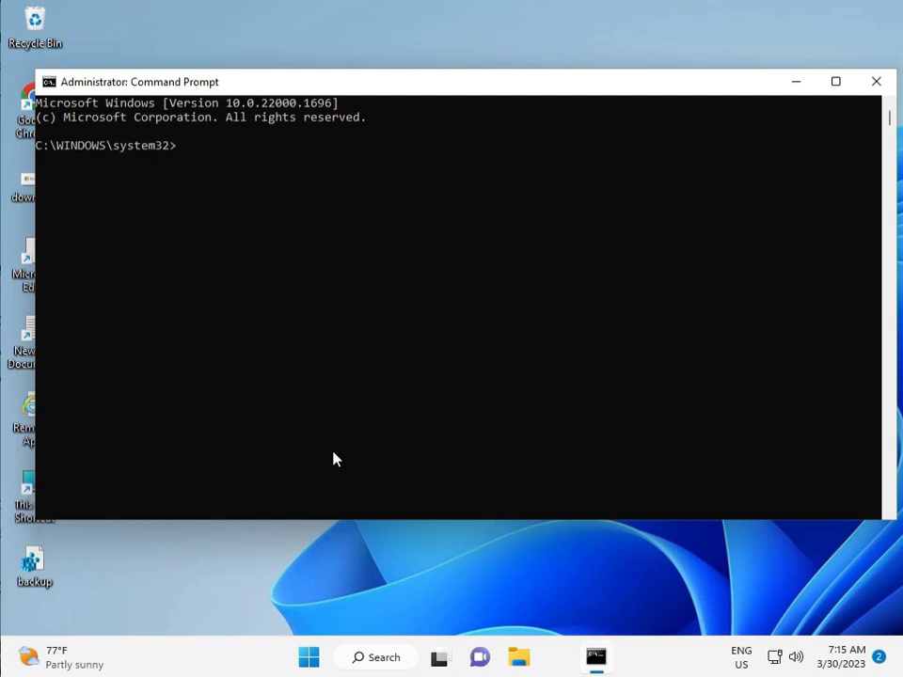
Step: Run chkdsk /f /r, answer Y to schedule it at next restart, and close Command Prompt
text(ch)
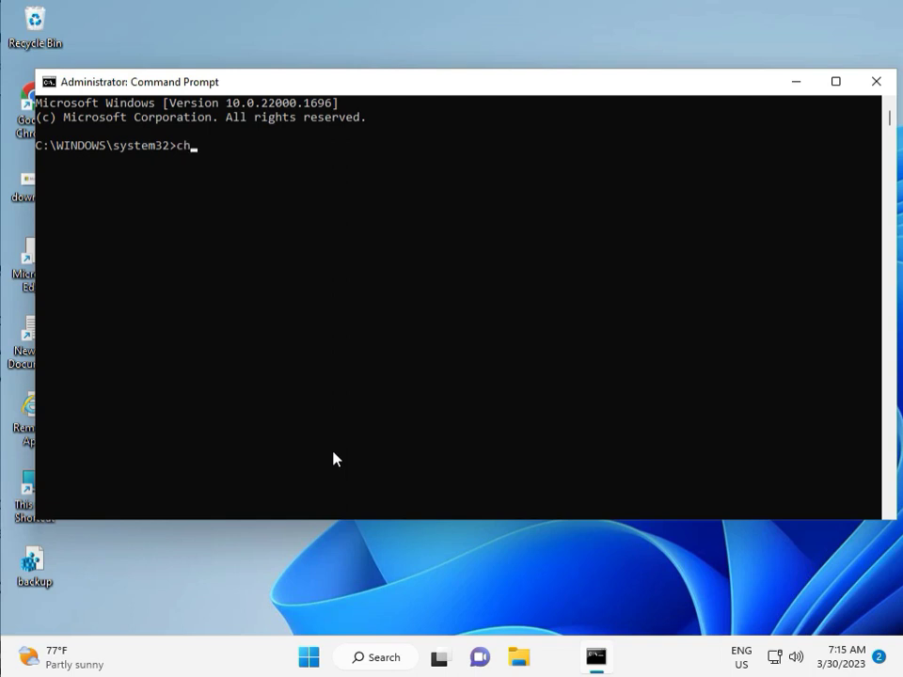
text(kd)
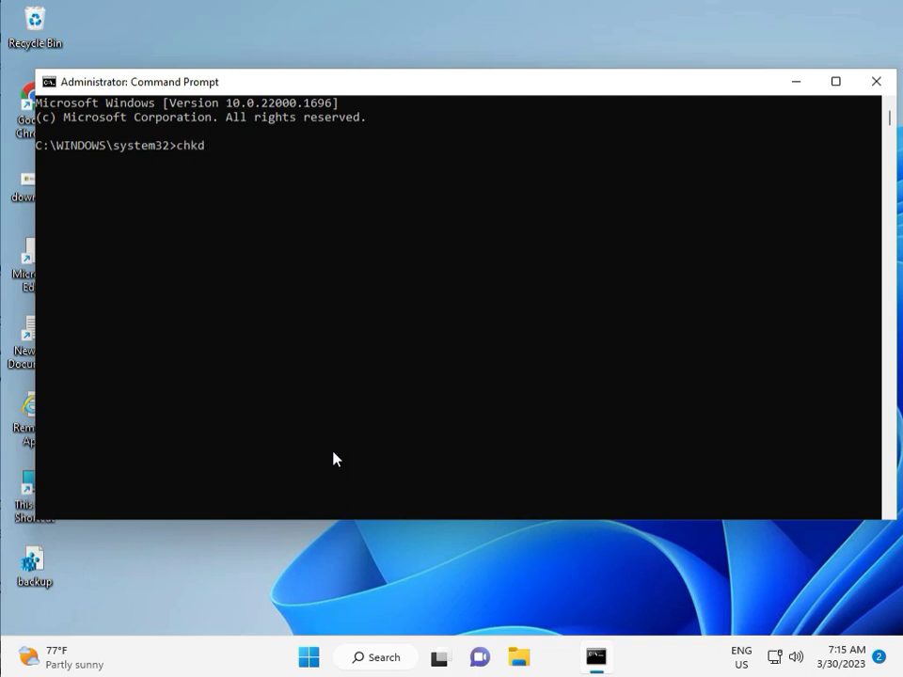
text(sk)
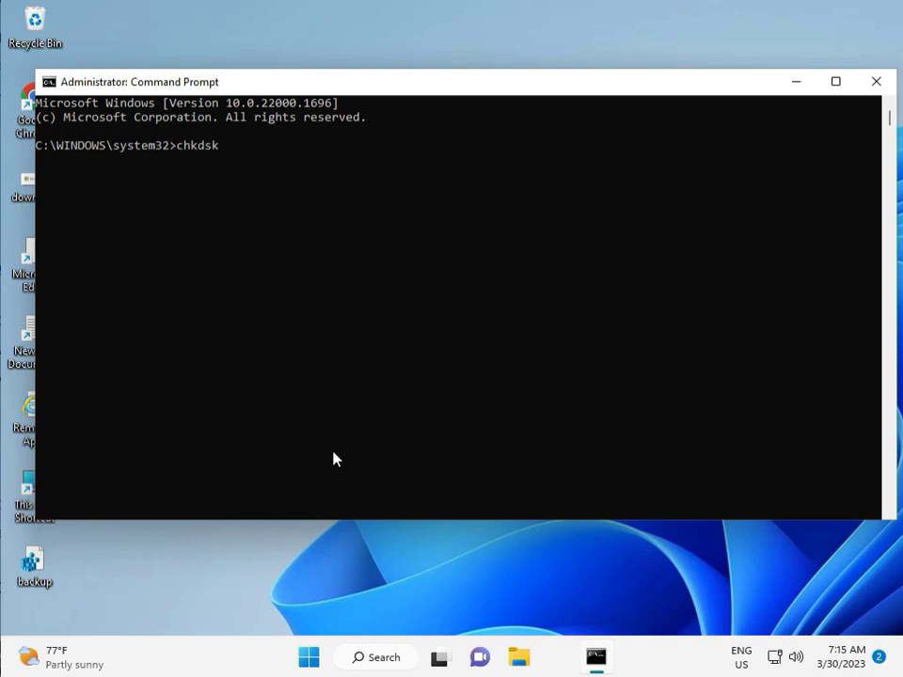
text(/)
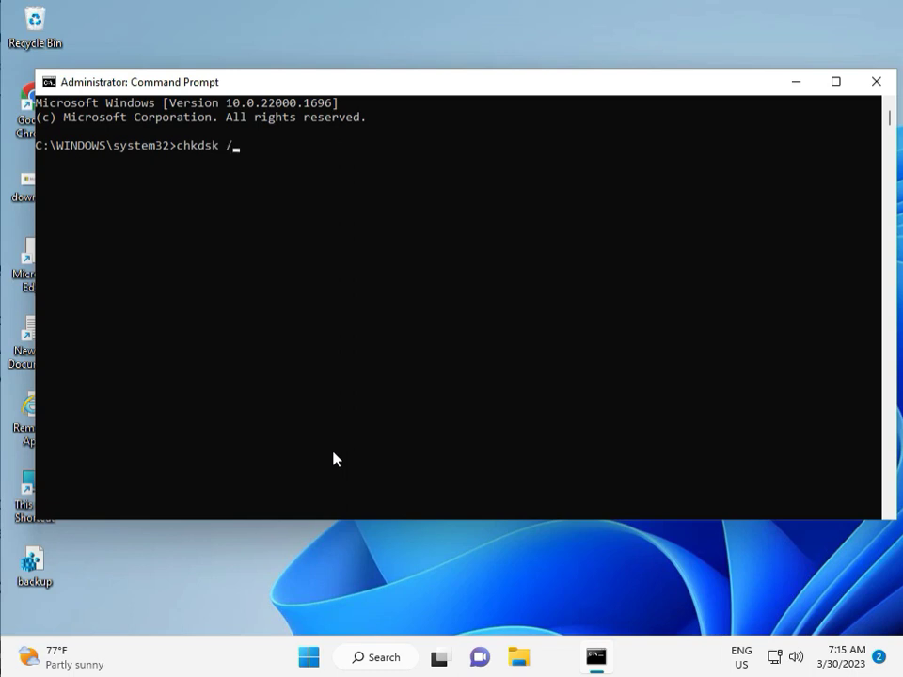
text(f)
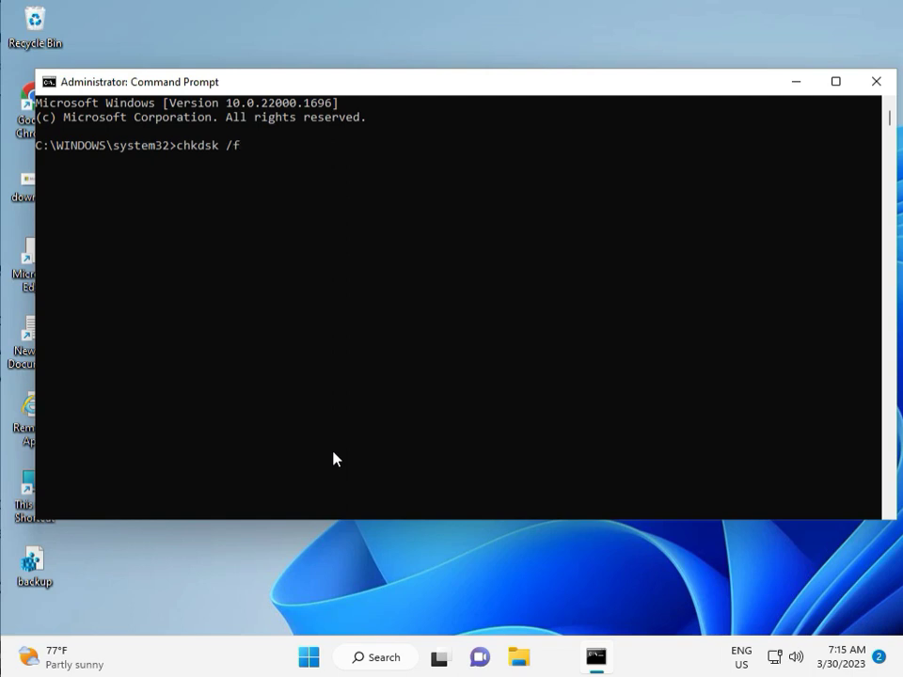
text(/)
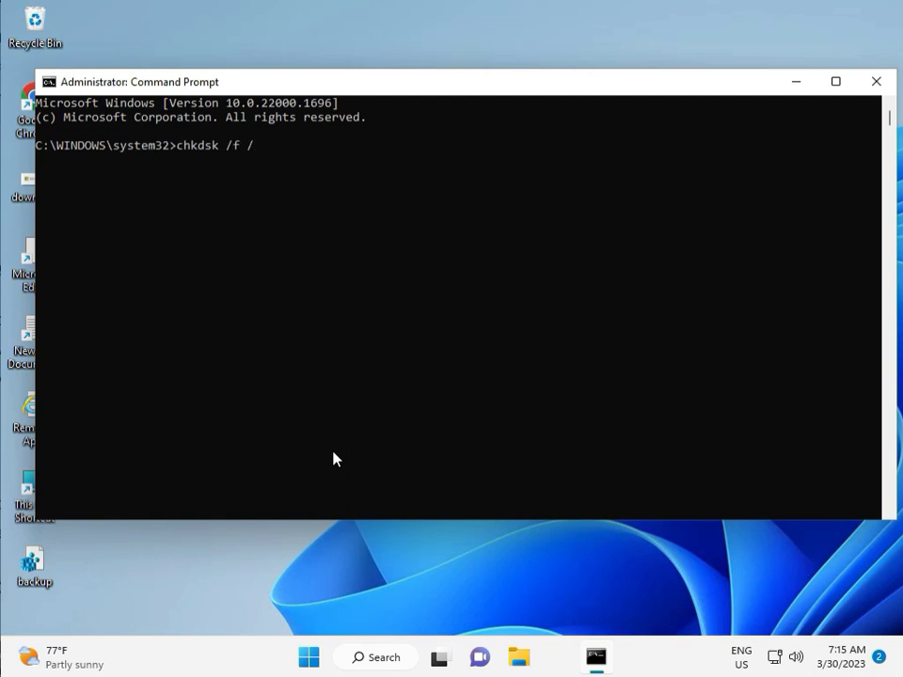
text(r)
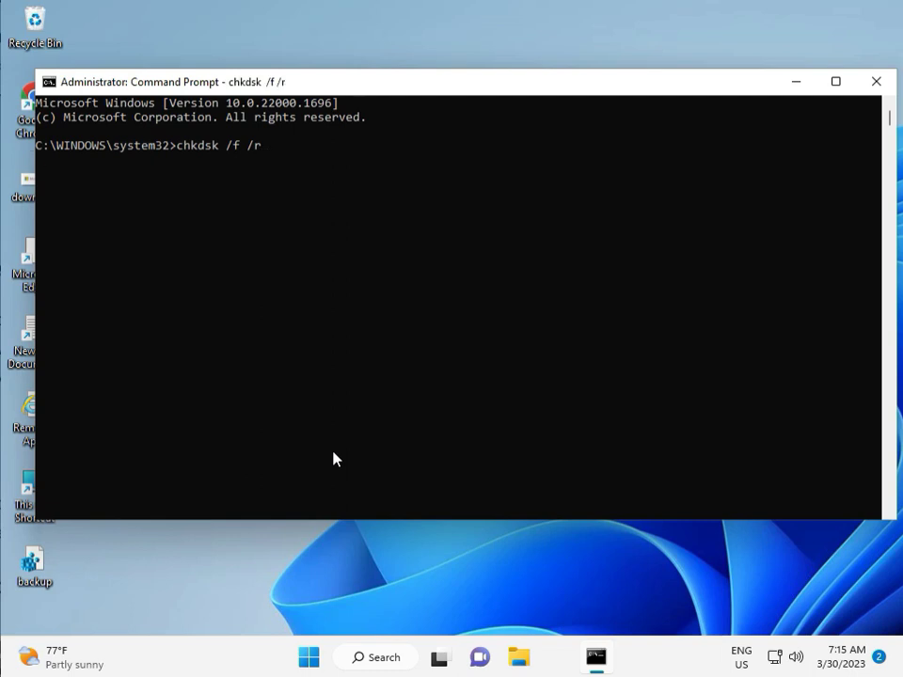
key(Return)
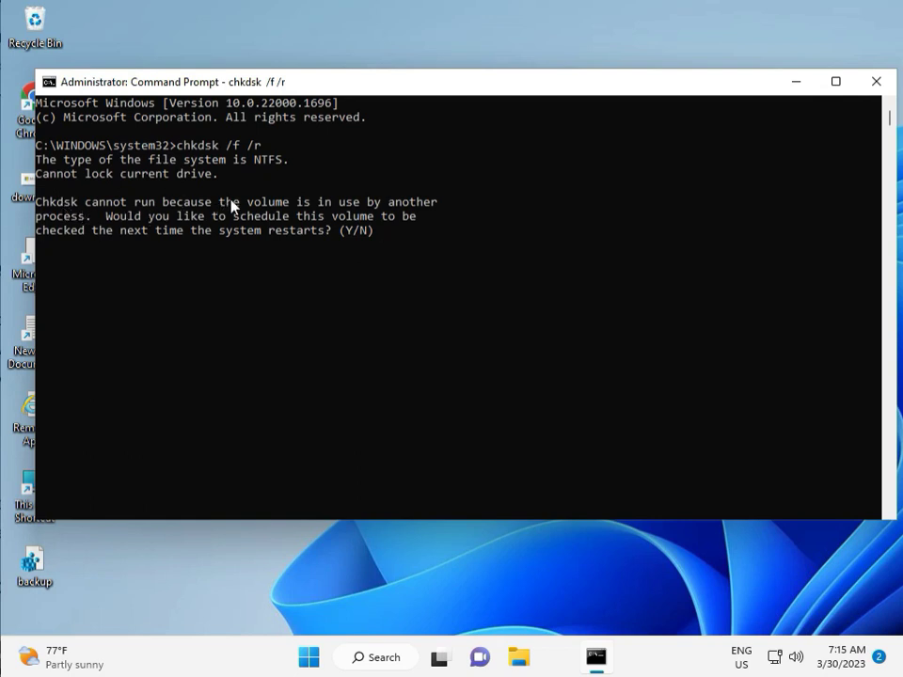
mouse_move(163, 246)
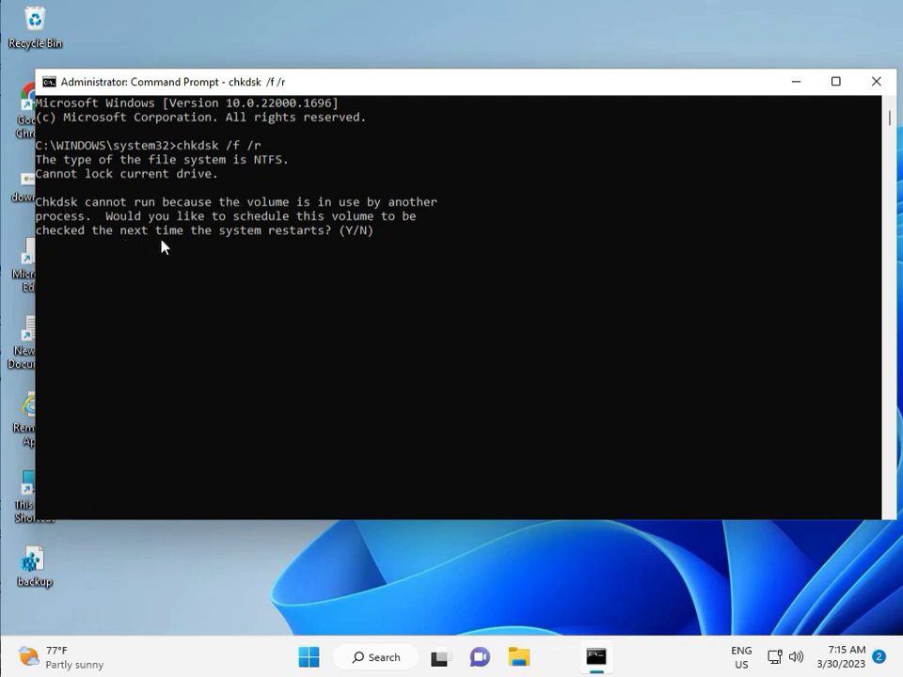
text(y)
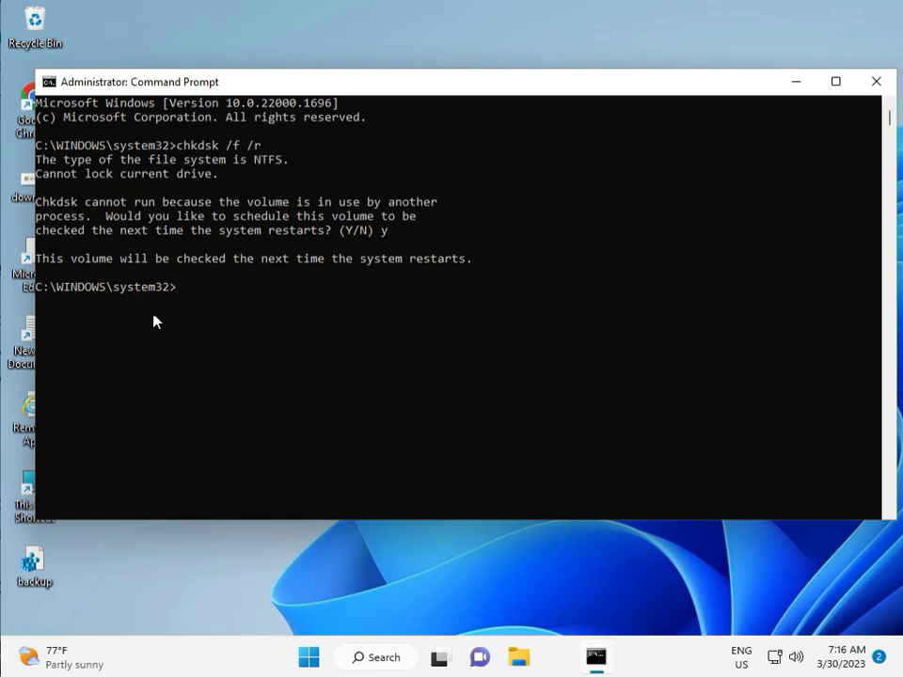
mouse_move(184, 294)
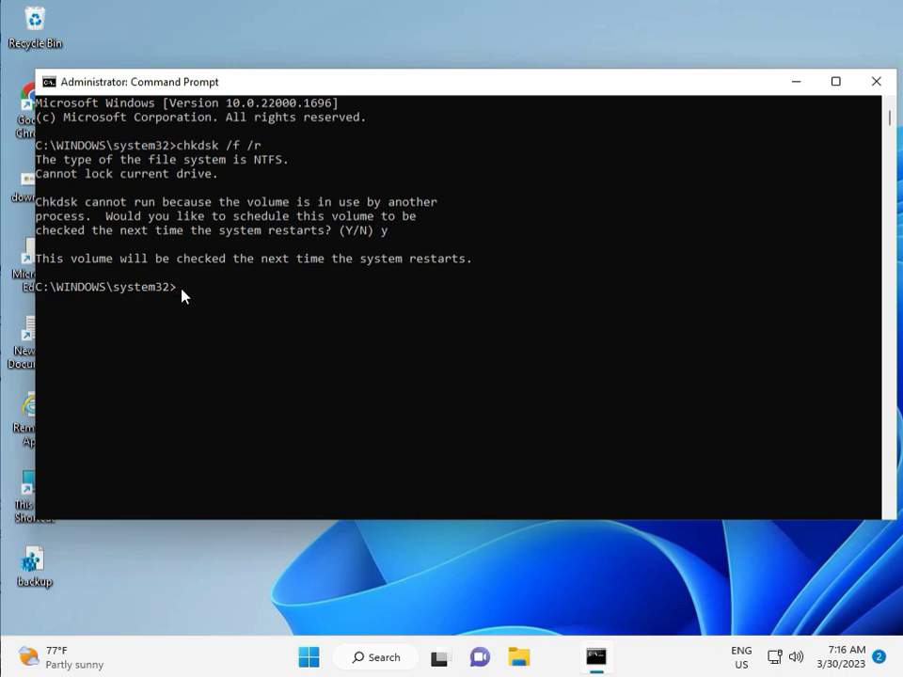
mouse_move(865, 104)
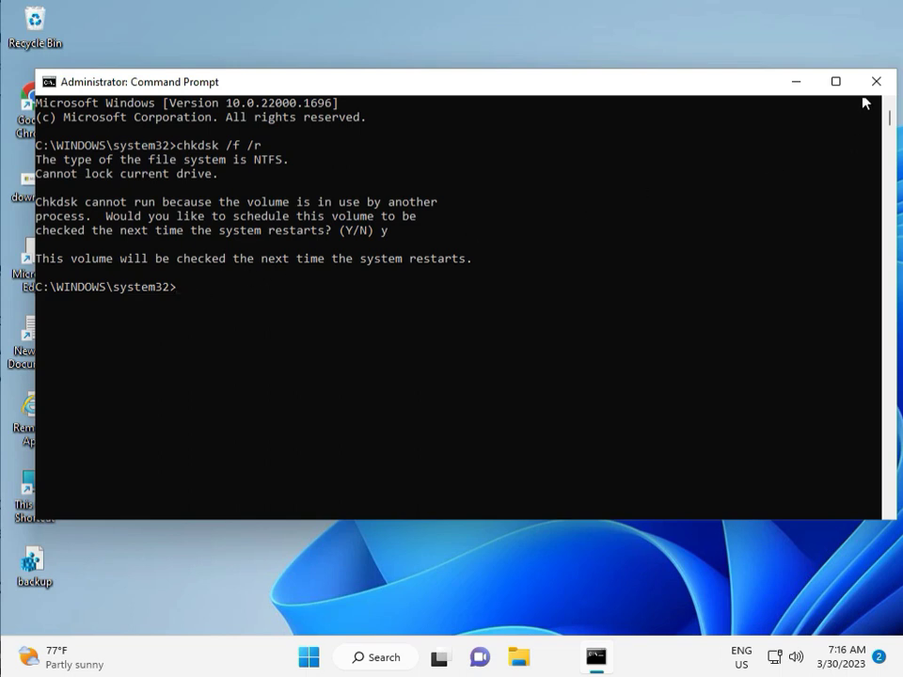
click(876, 83)
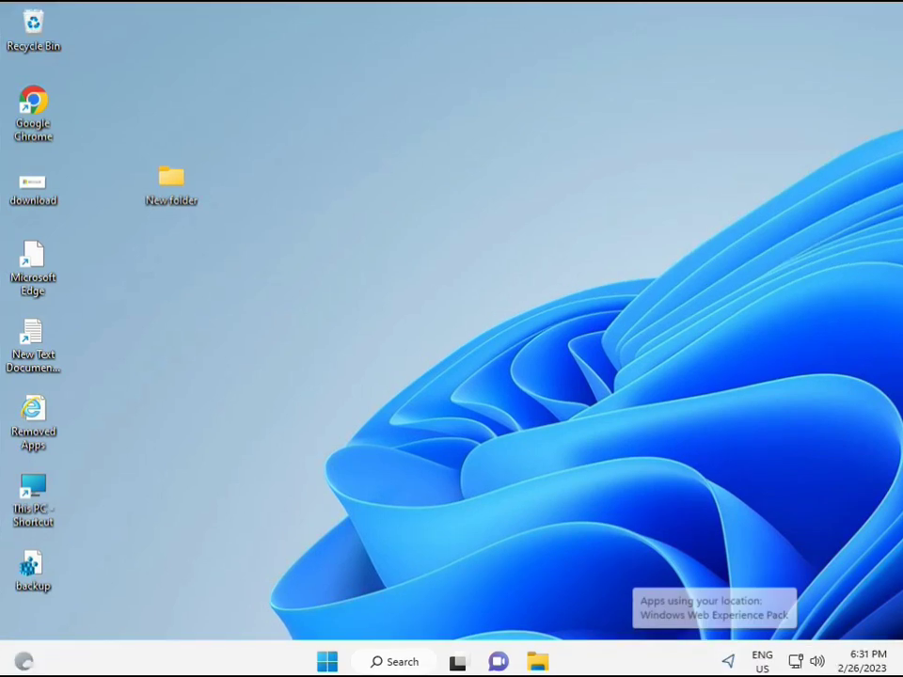
Step: Start an administrator Command Prompt from a 'cmd' search and approve the UAC prompt
click(327, 662)
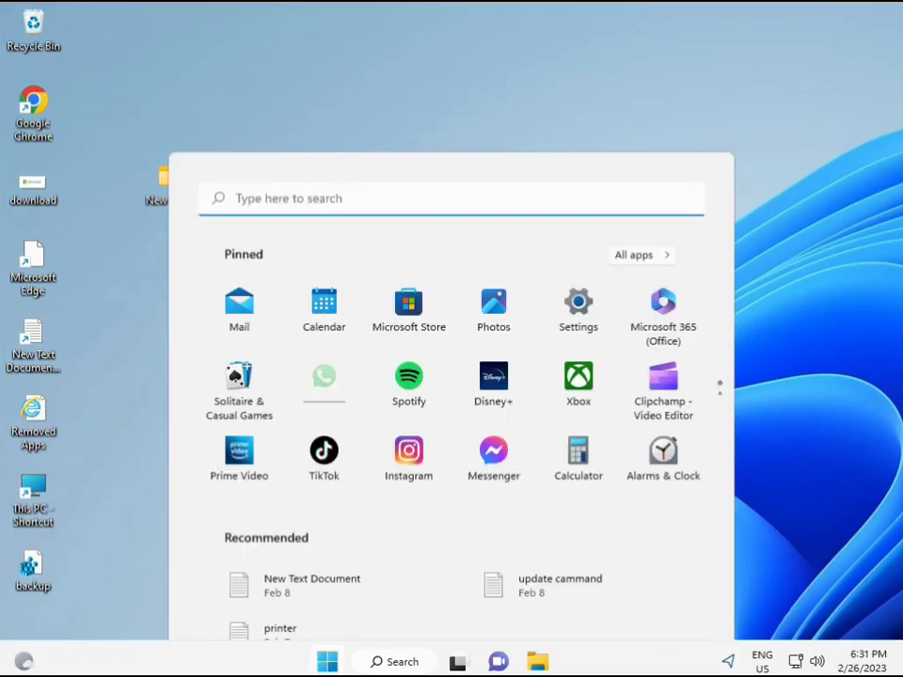
text(cmd)
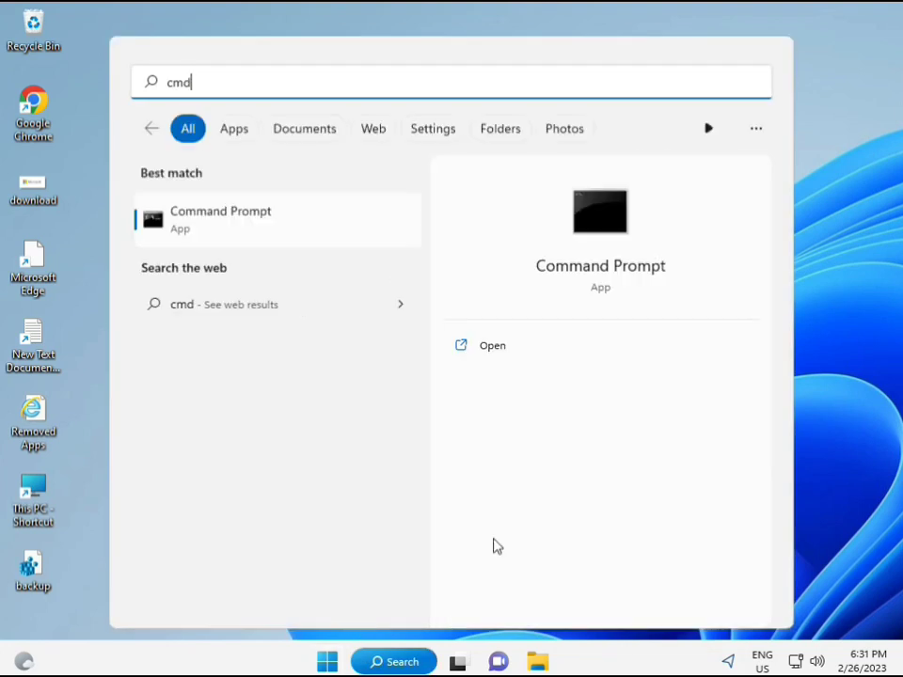
mouse_move(200, 222)
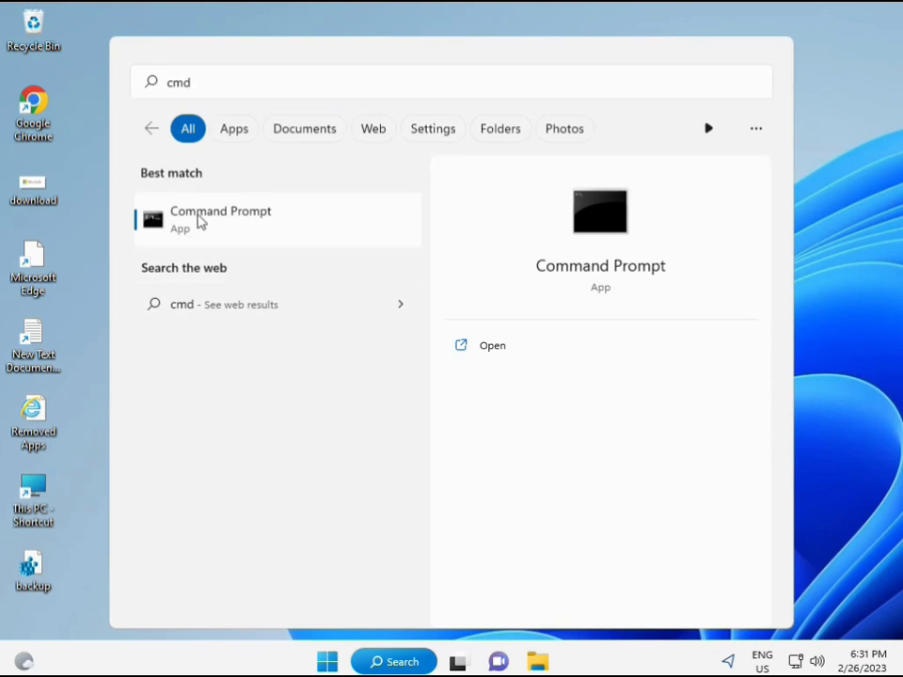
mouse_move(231, 226)
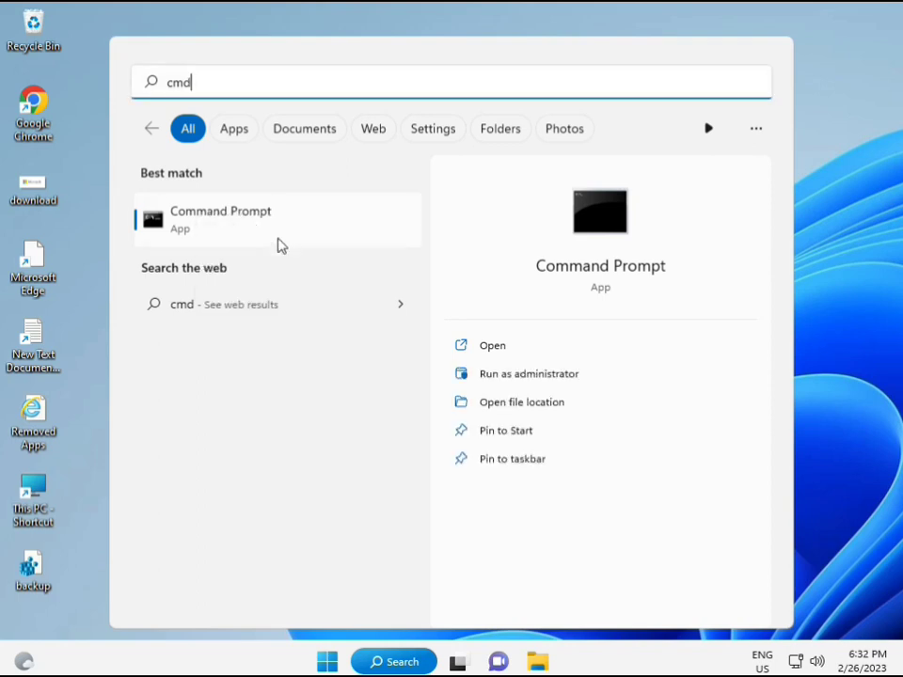
click(526, 372)
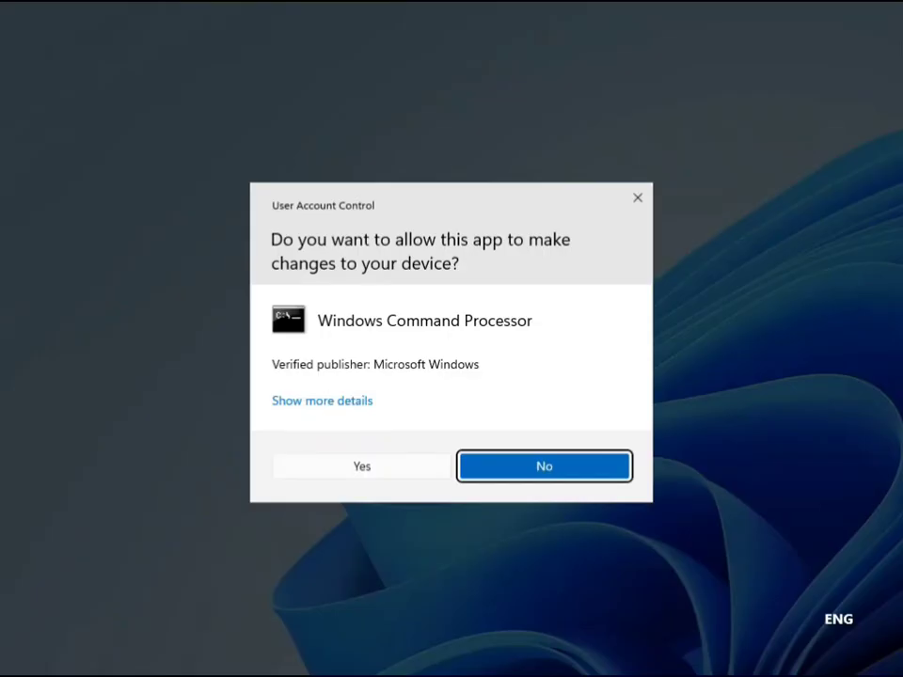
click(362, 467)
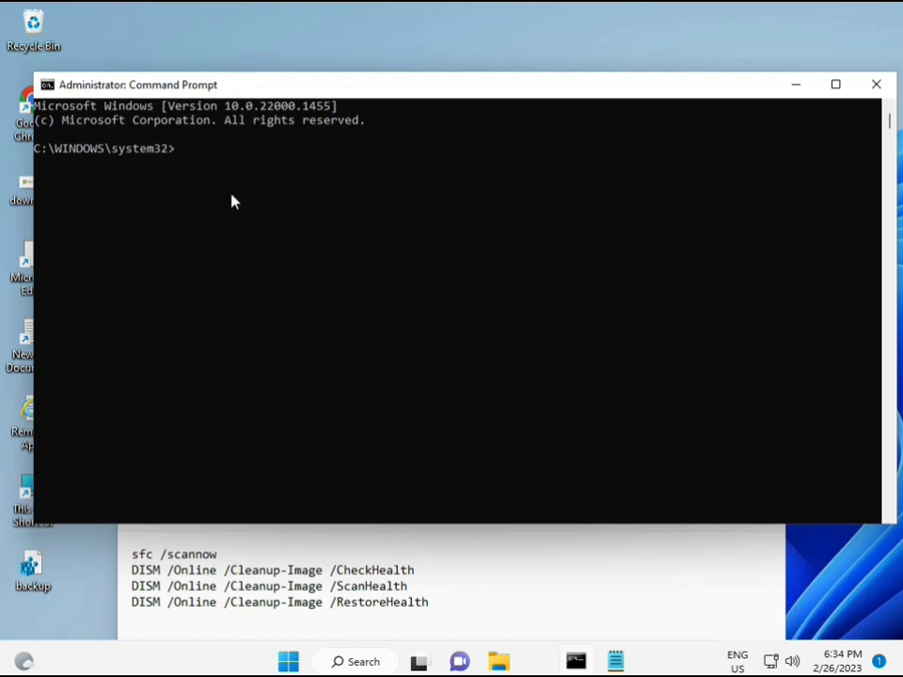
Step: Run sfc /scannow and let the system file verification complete to 100%
text(sfc)
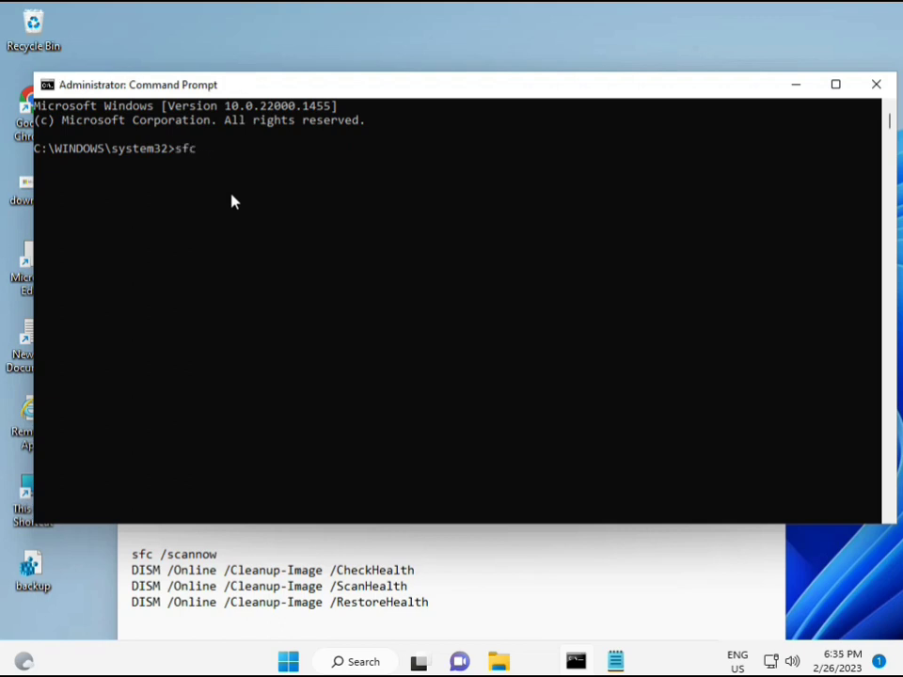
text(/scanno)
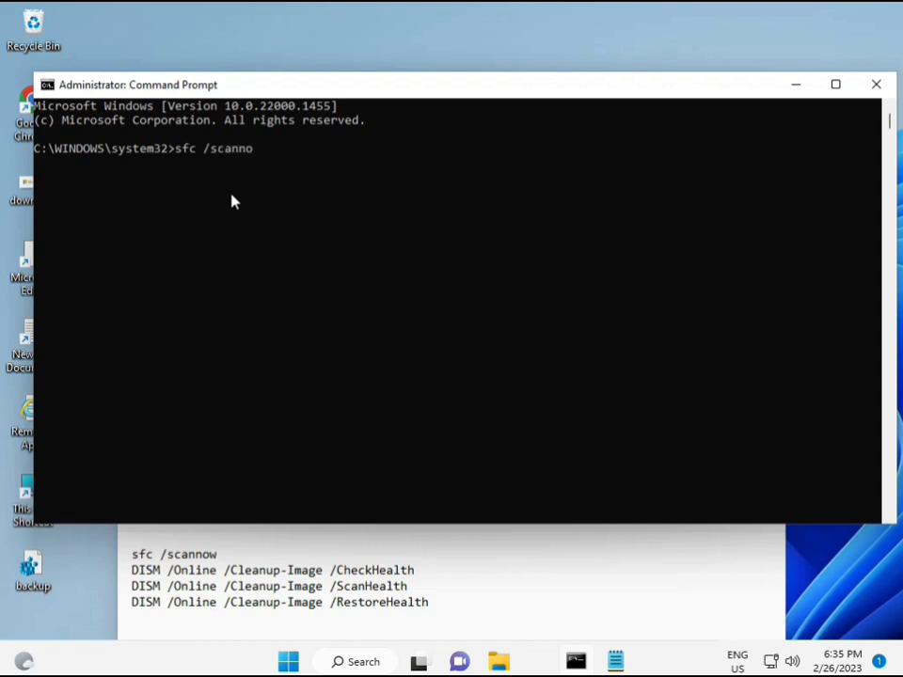
text(w)
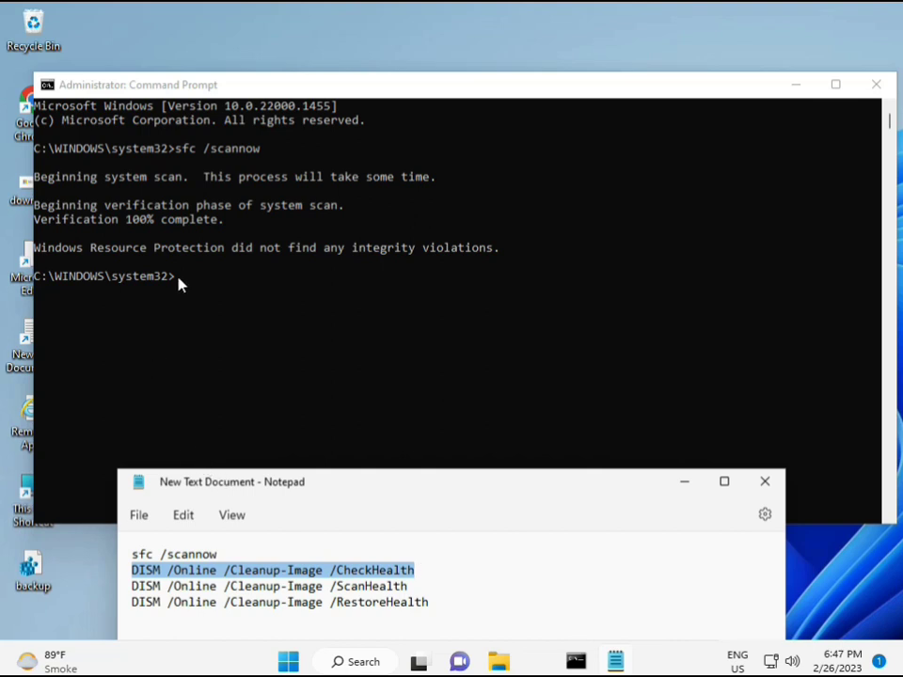
mouse_move(240, 578)
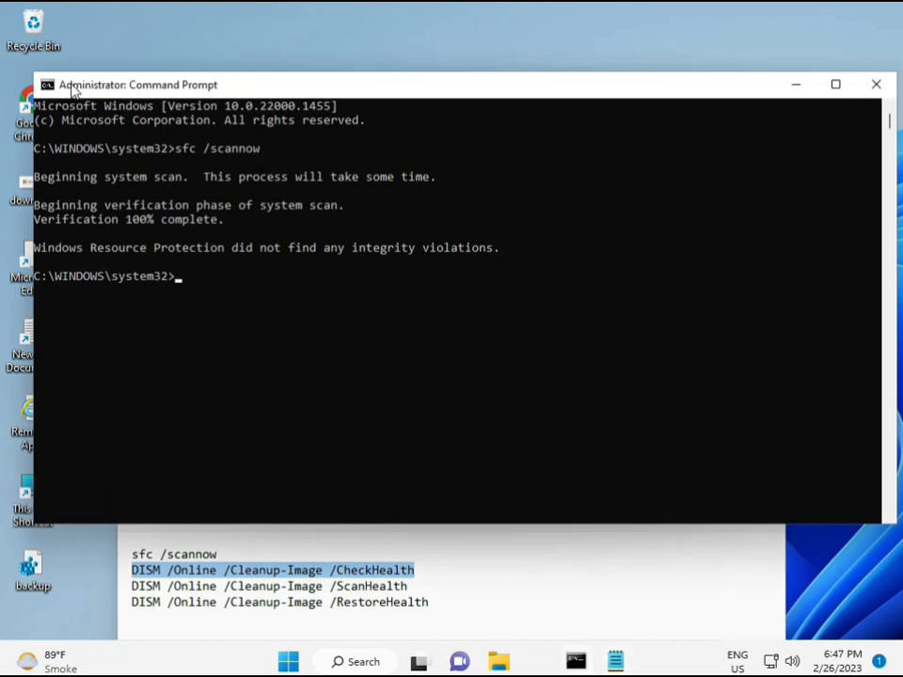
Step: Run DISM /Online /Cleanup-Image /CheckHealth pasted into the console
right_click(132, 85)
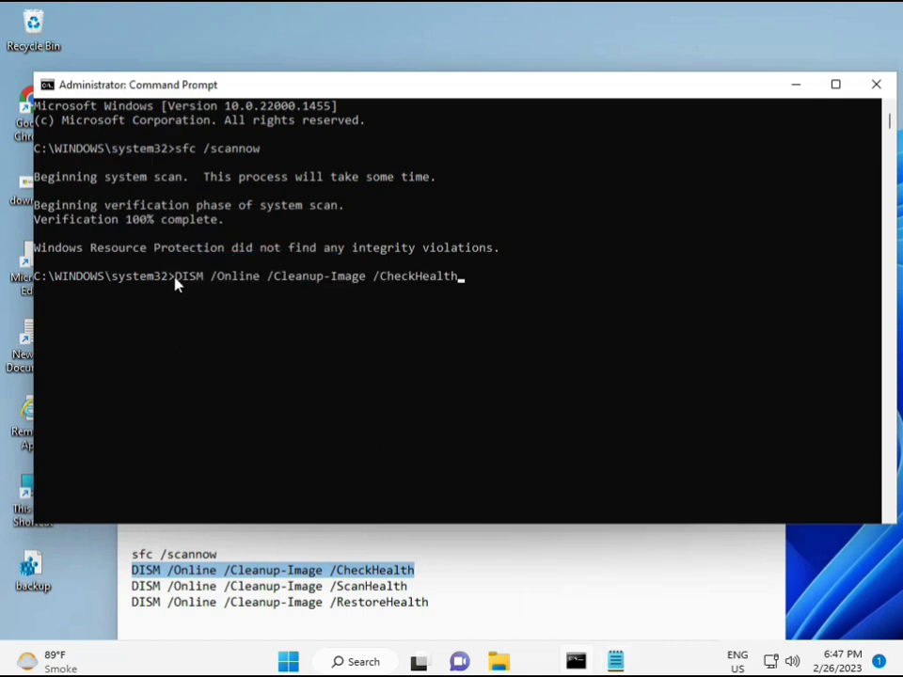
mouse_move(187, 297)
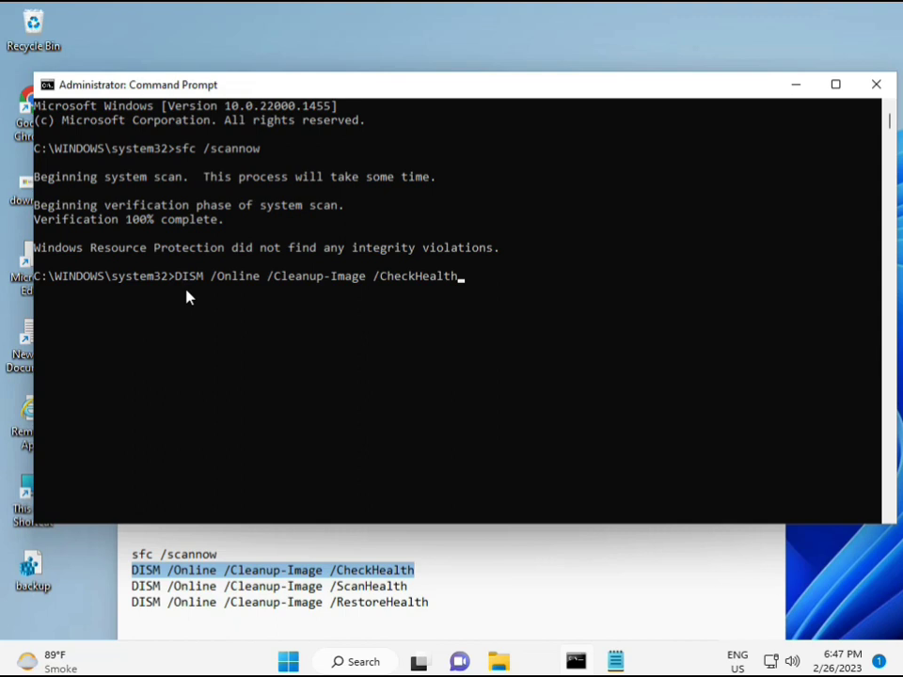
key(Return)
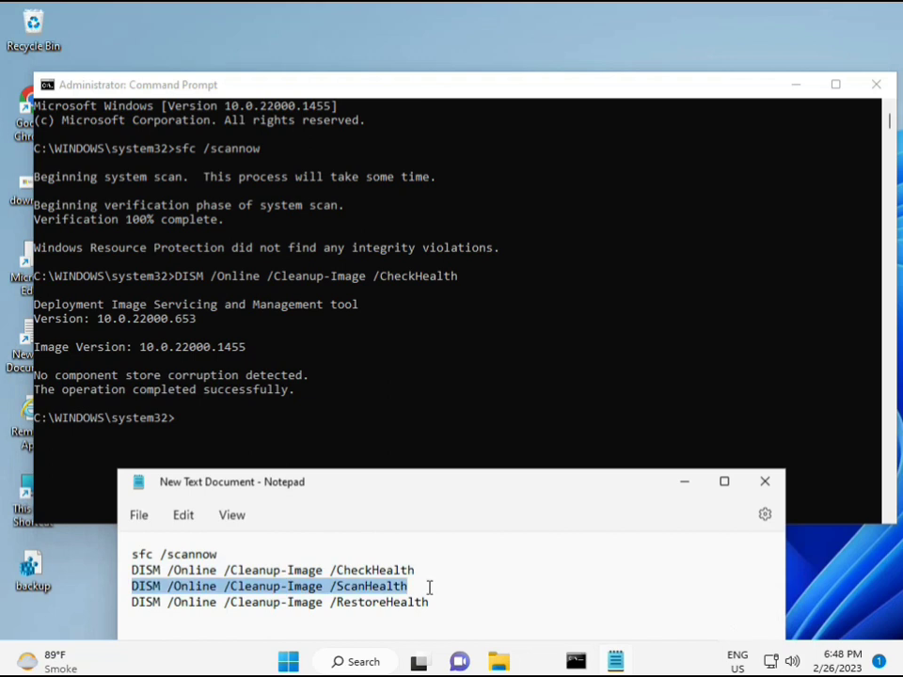
Step: Copy the DISM ScanHealth command line from the Notepad command list
right_click(429, 587)
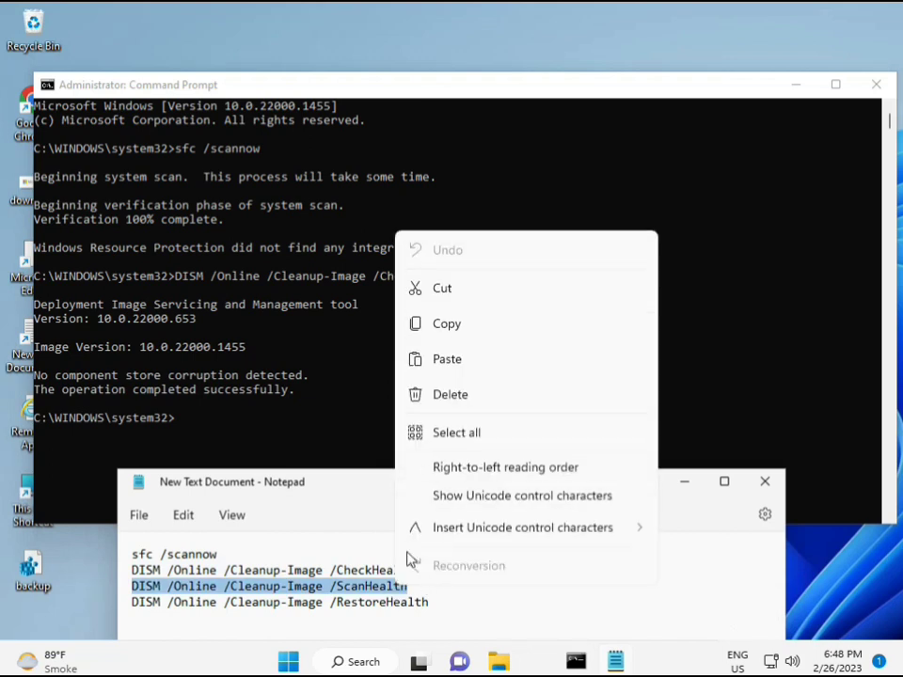
click(197, 430)
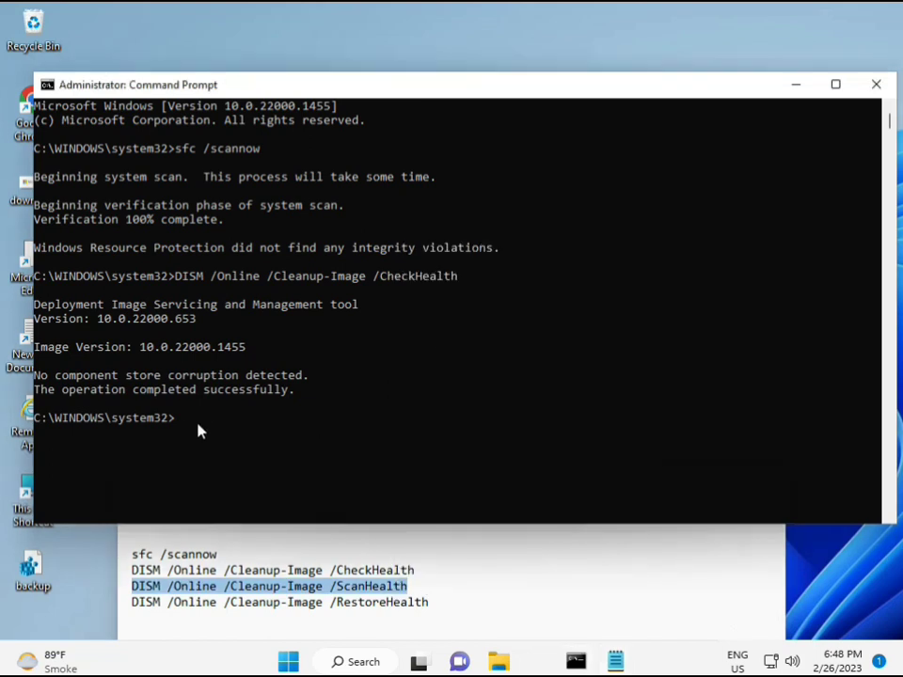
mouse_move(182, 425)
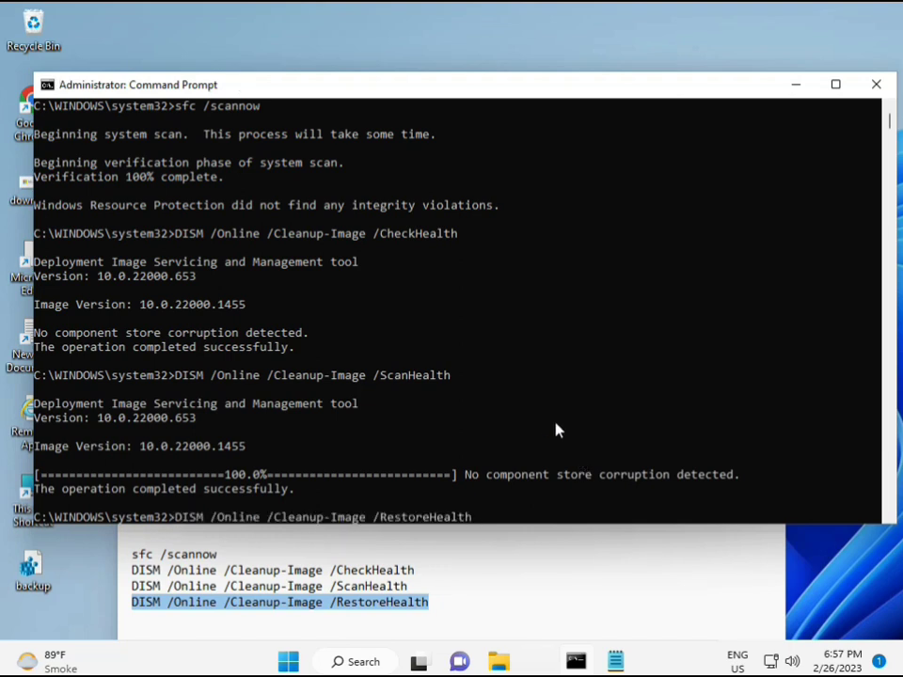
mouse_move(843, 207)
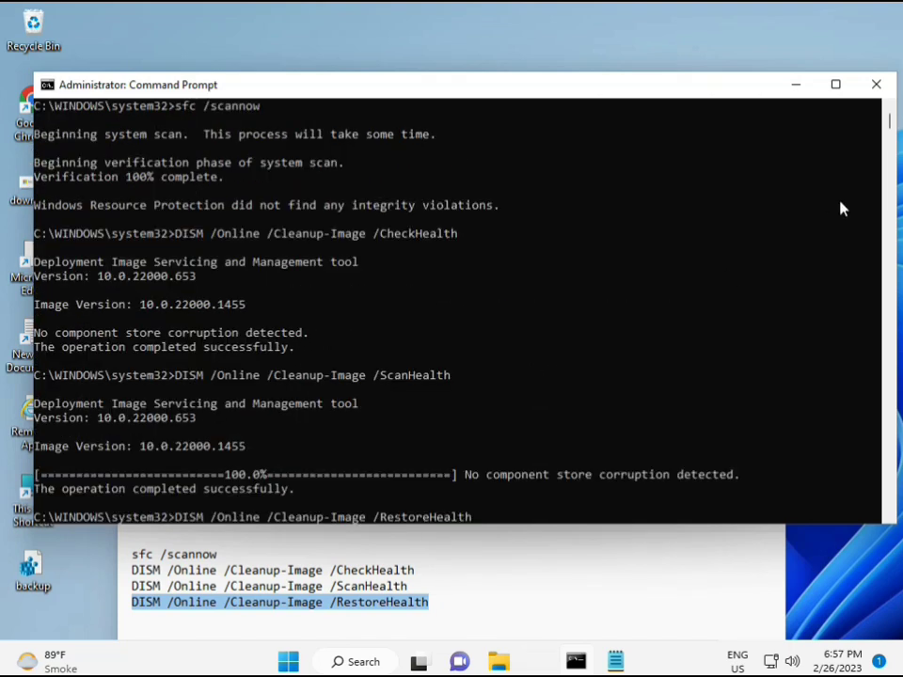